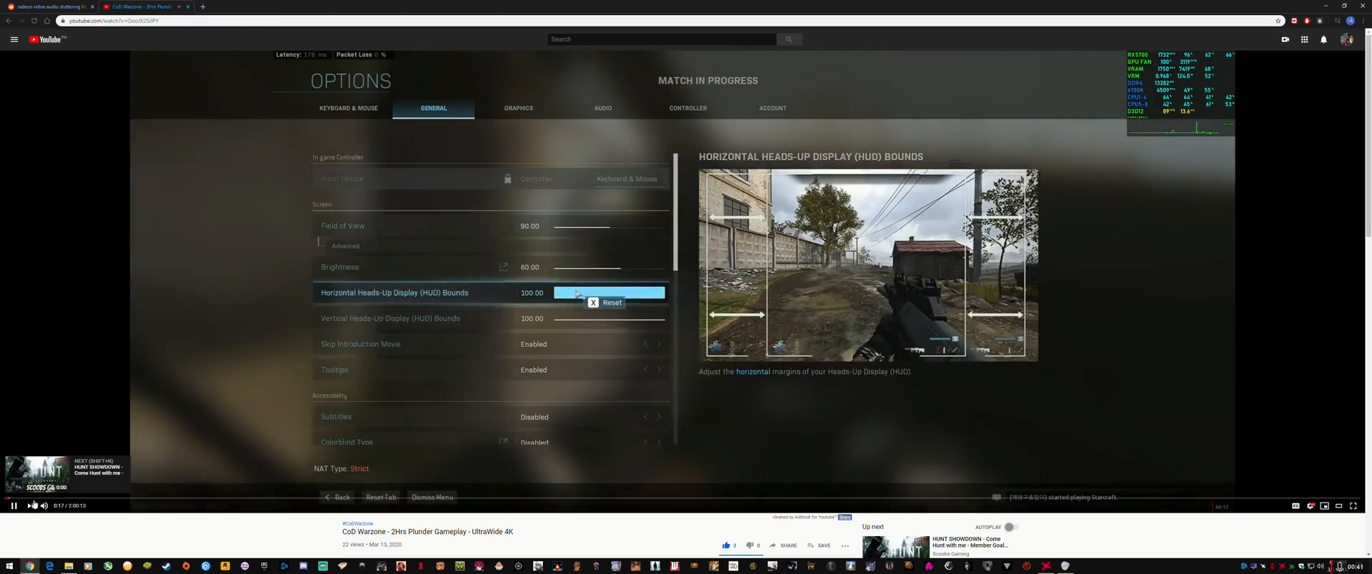
# - Pause the CoD Warzone Plunder video on in-match footage about twenty seconds in
pyautogui.click(518, 108)
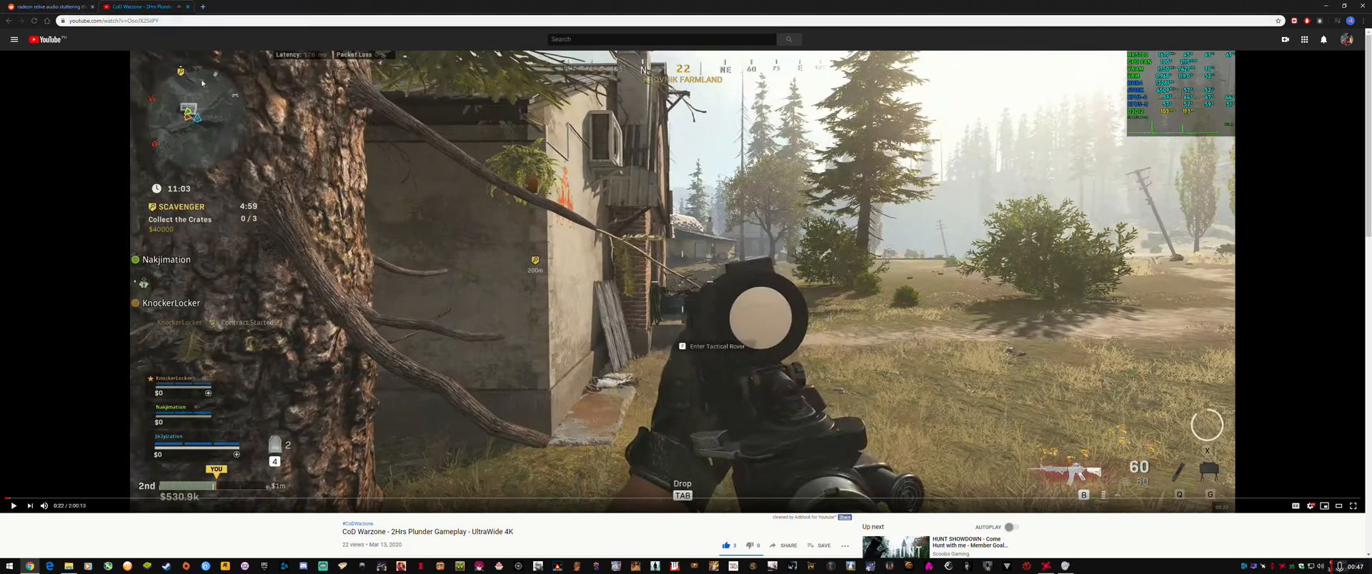
pyautogui.moveTo(43, 6)
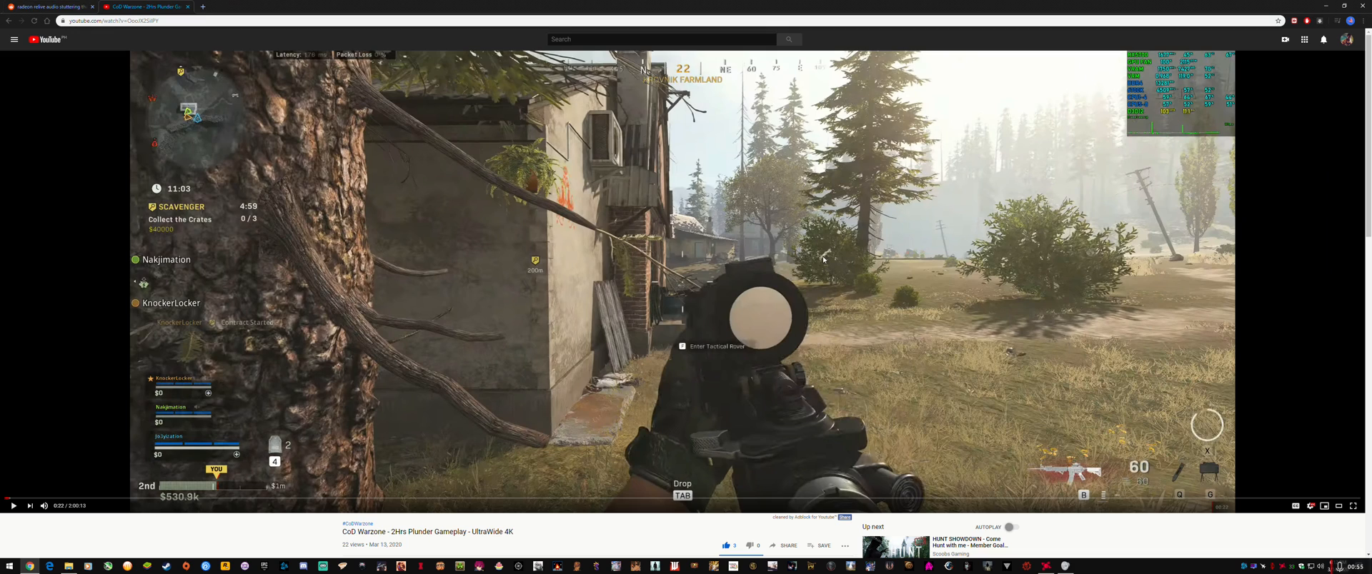
# - Open the microphone's Advanced properties and browse the Default Format sample-rate options
pyautogui.click(1340, 566)
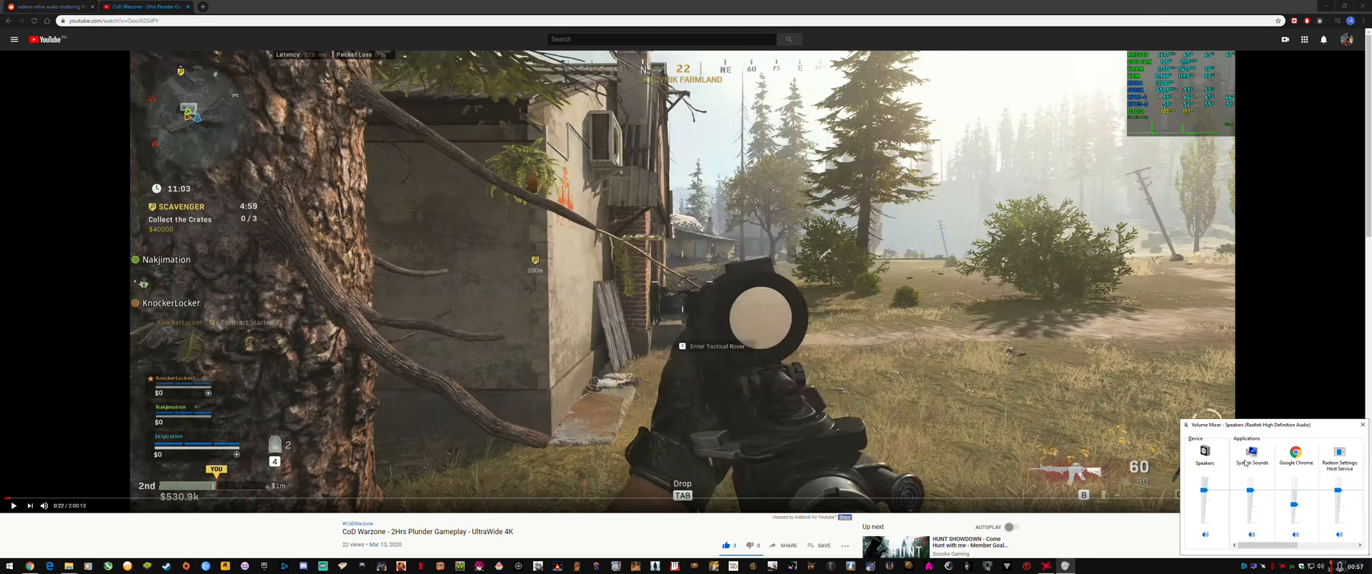
pyautogui.click(1251, 455)
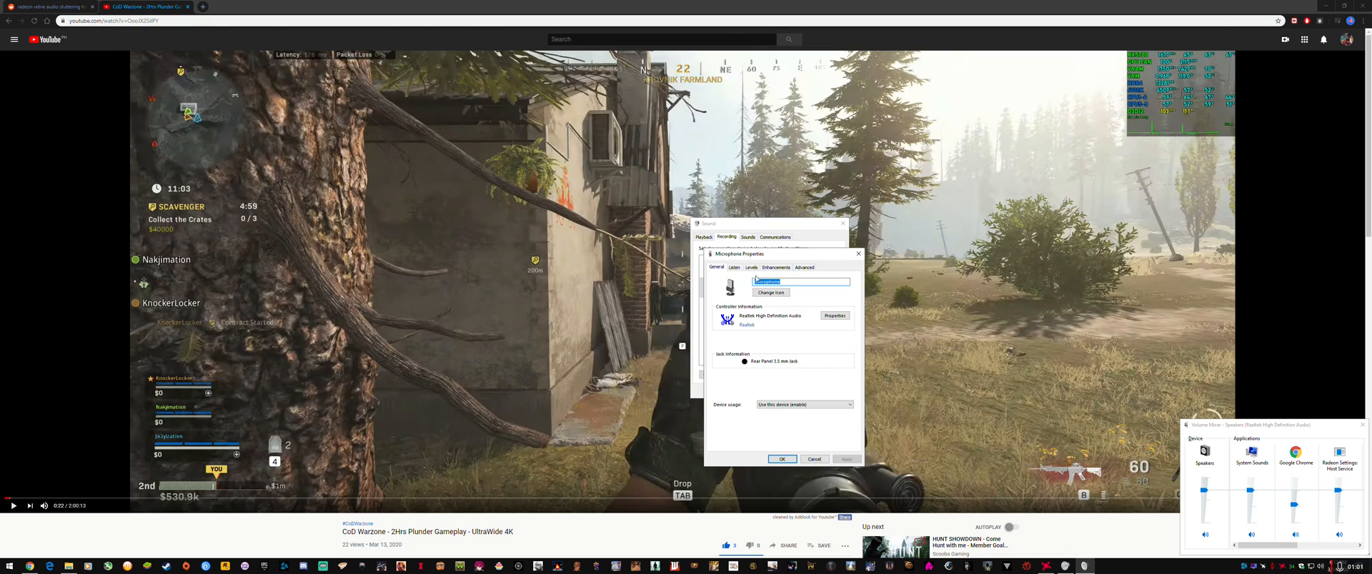
pyautogui.click(803, 267)
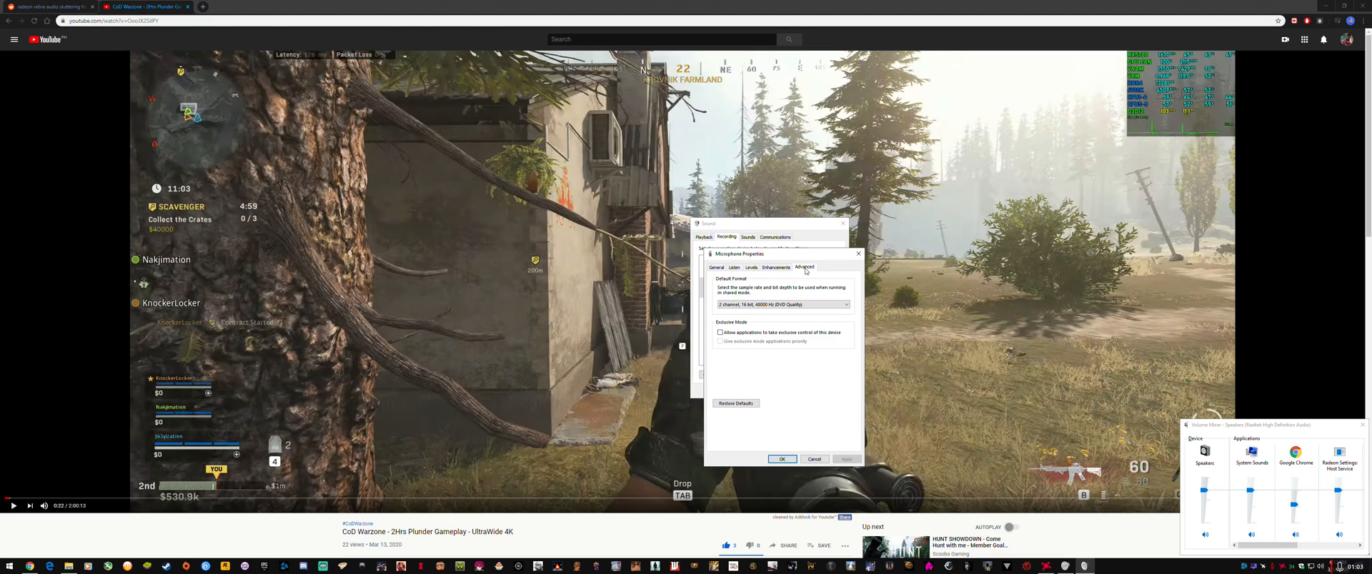
pyautogui.click(843, 304)
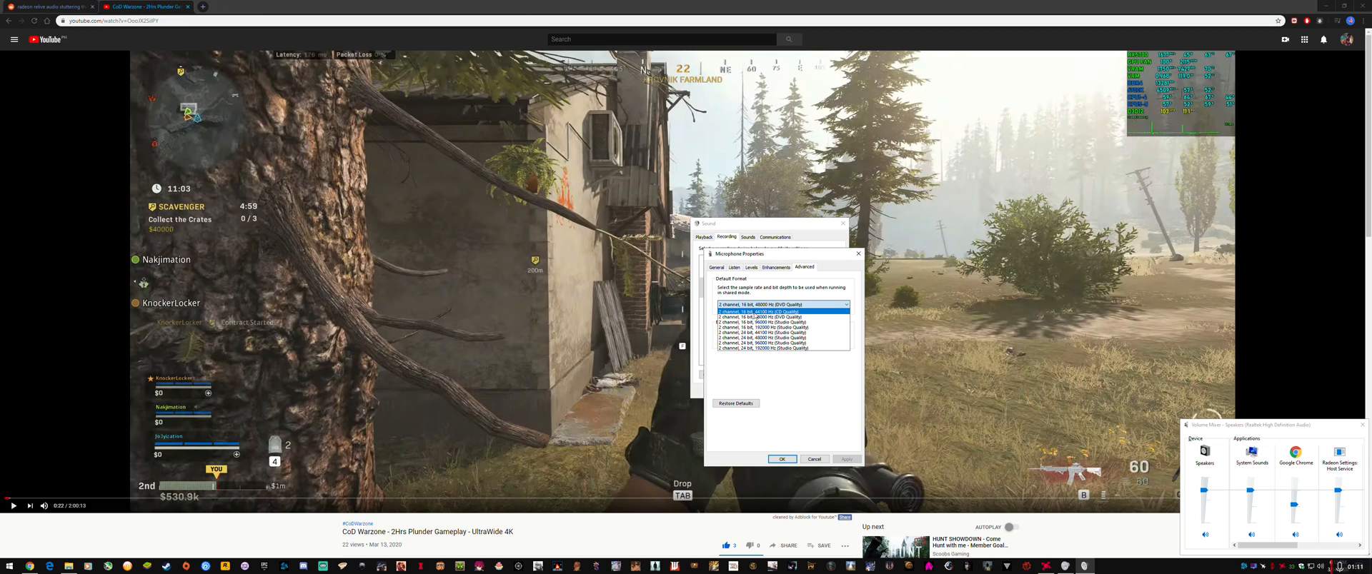
pyautogui.click(770, 316)
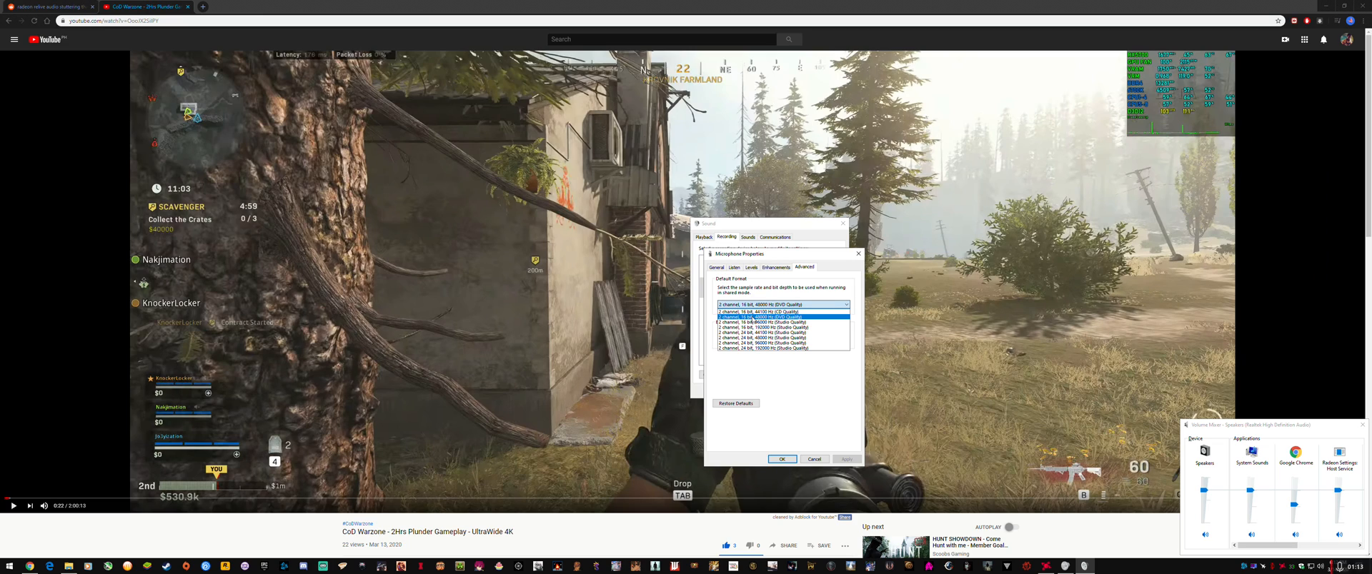
pyautogui.click(765, 333)
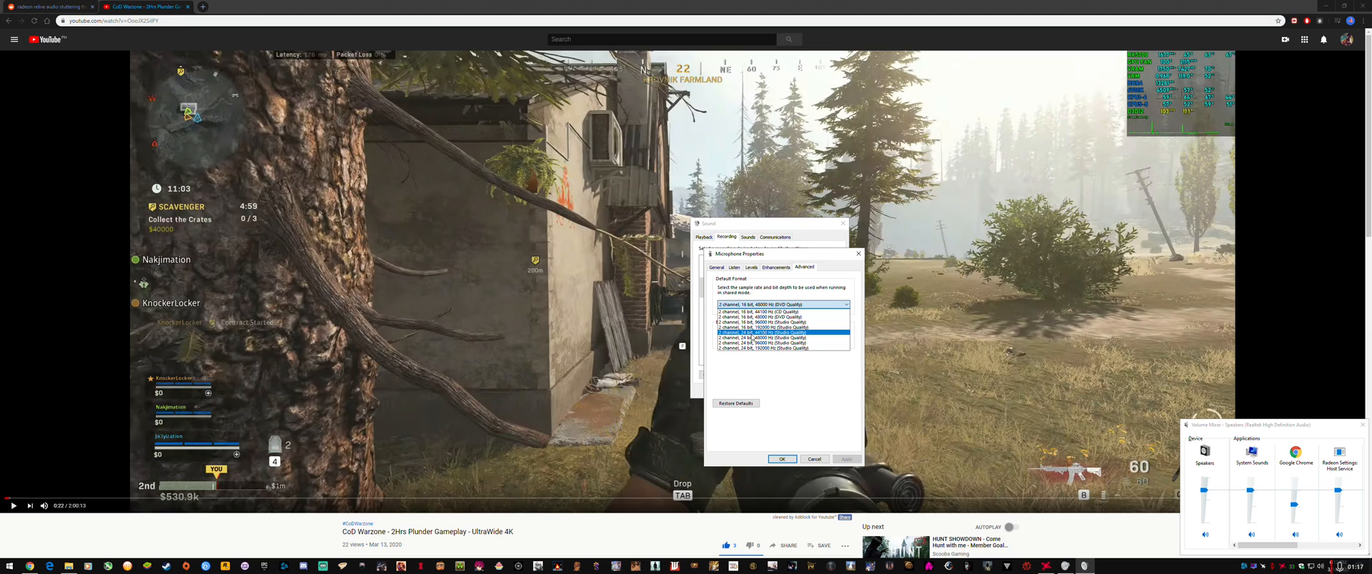
pyautogui.click(770, 344)
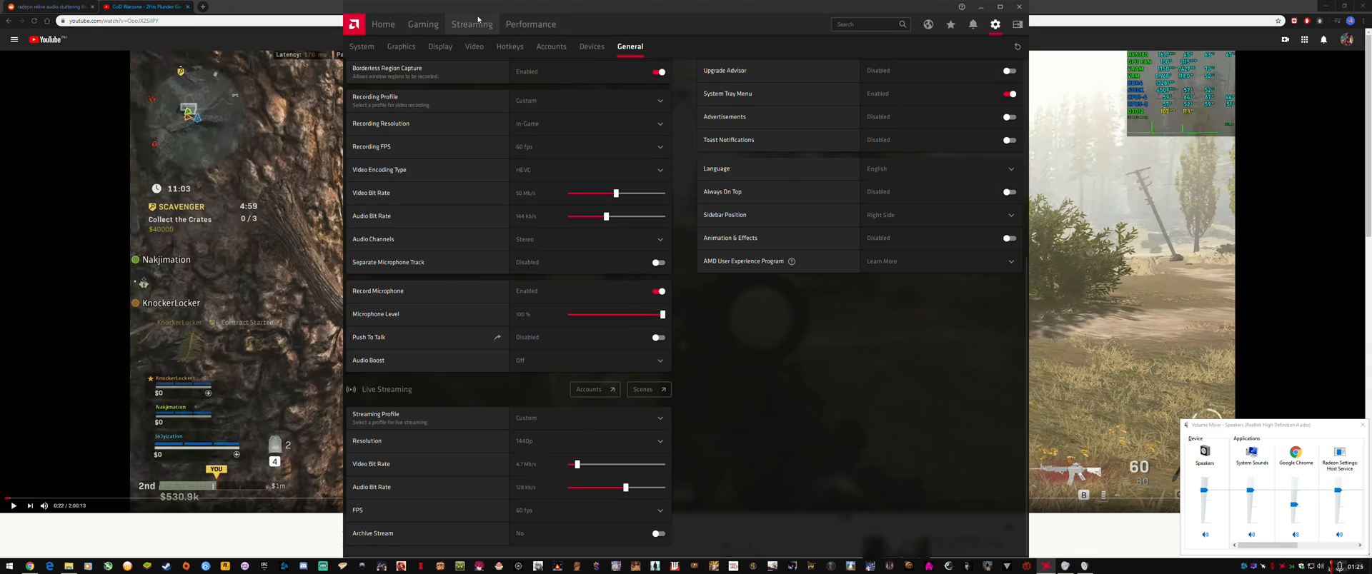
pyautogui.moveTo(453, 332)
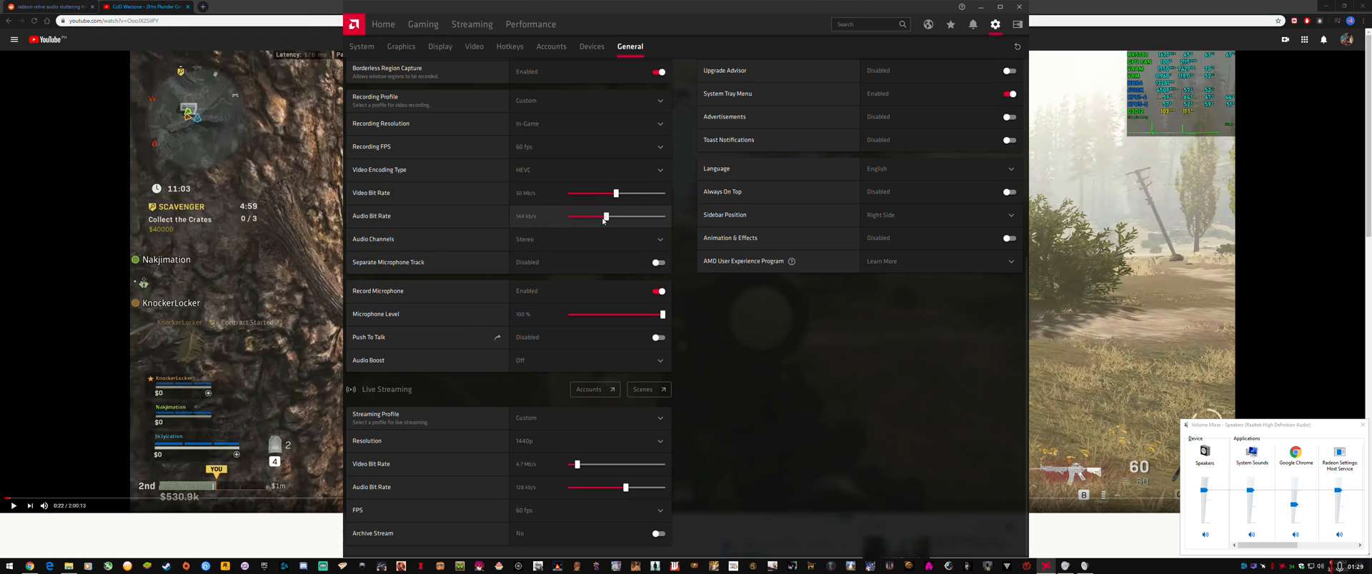
pyautogui.moveTo(531, 228)
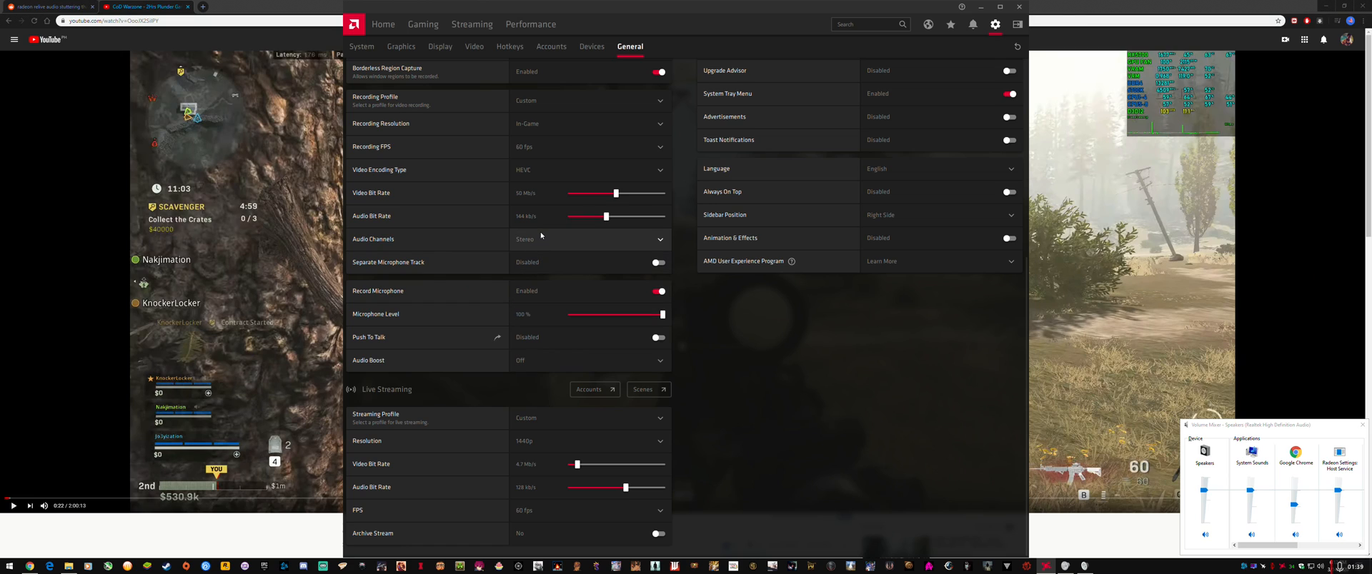
pyautogui.moveTo(543, 289)
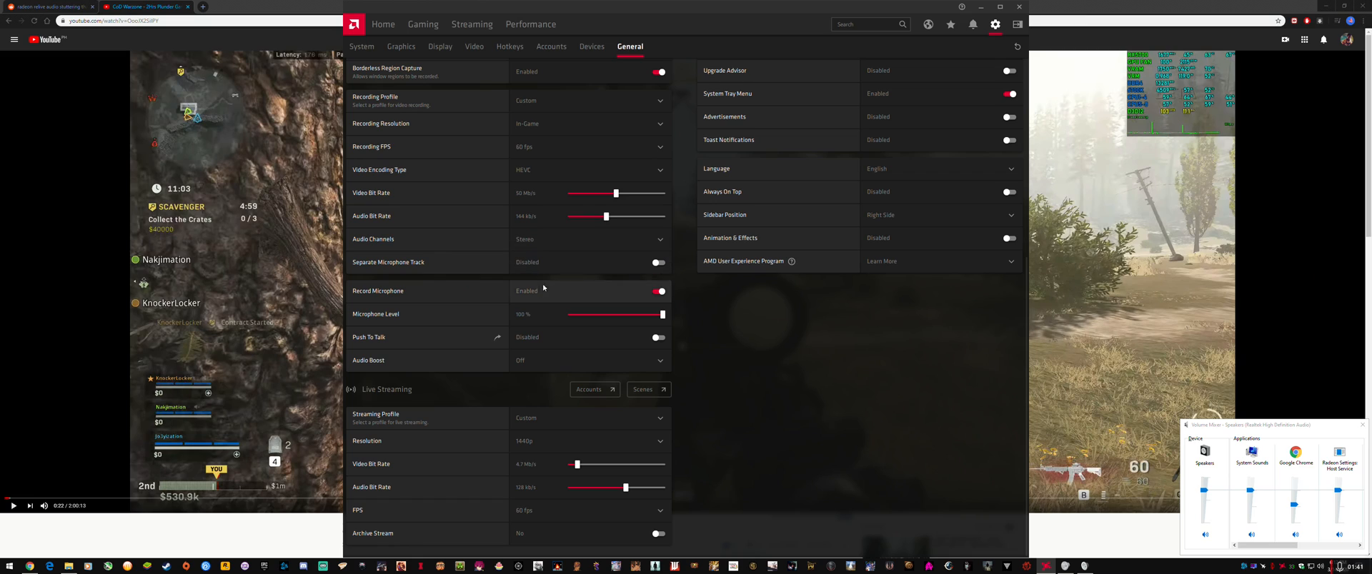
pyautogui.moveTo(512, 347)
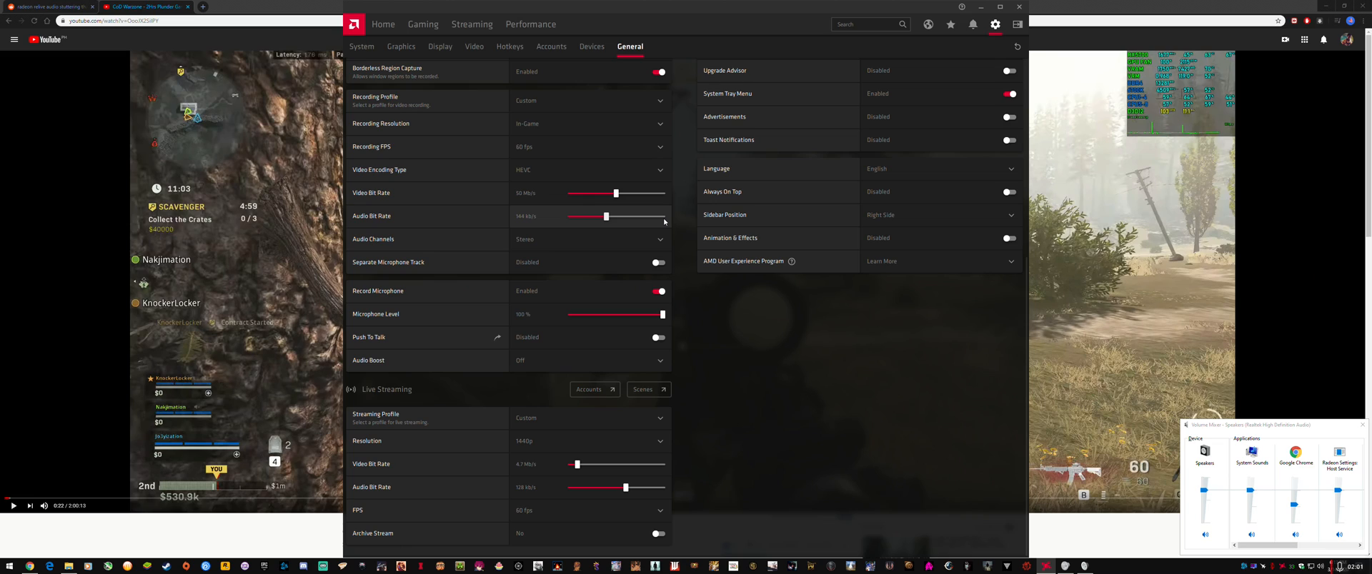
pyautogui.moveTo(590, 217)
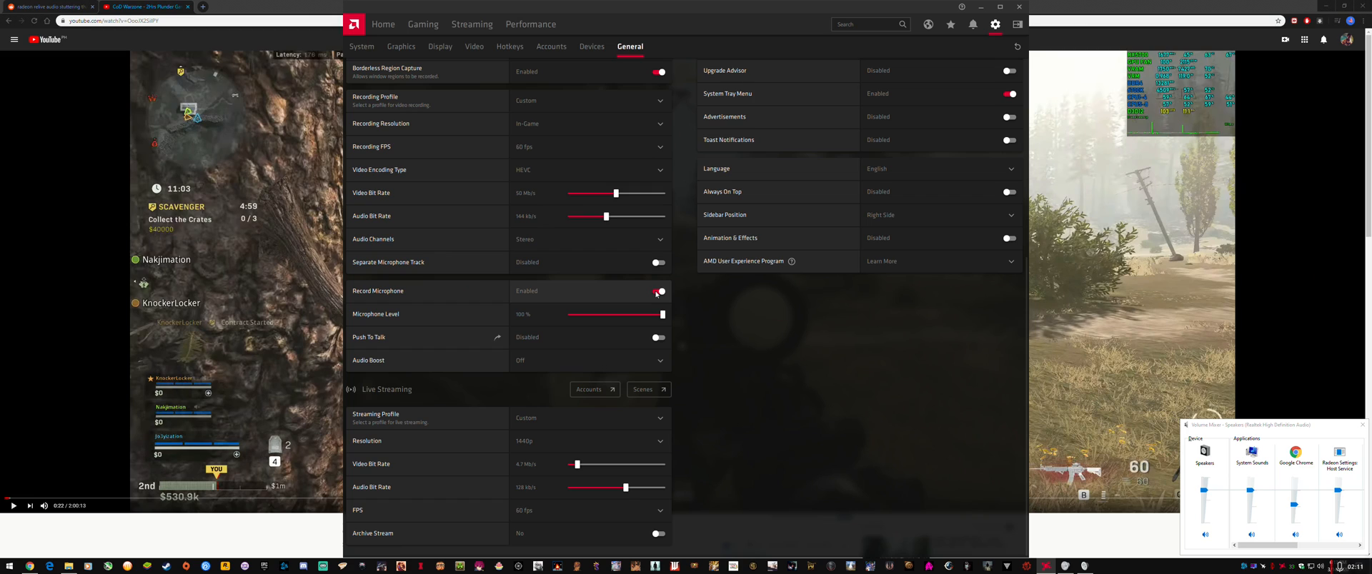
pyautogui.moveTo(609, 238)
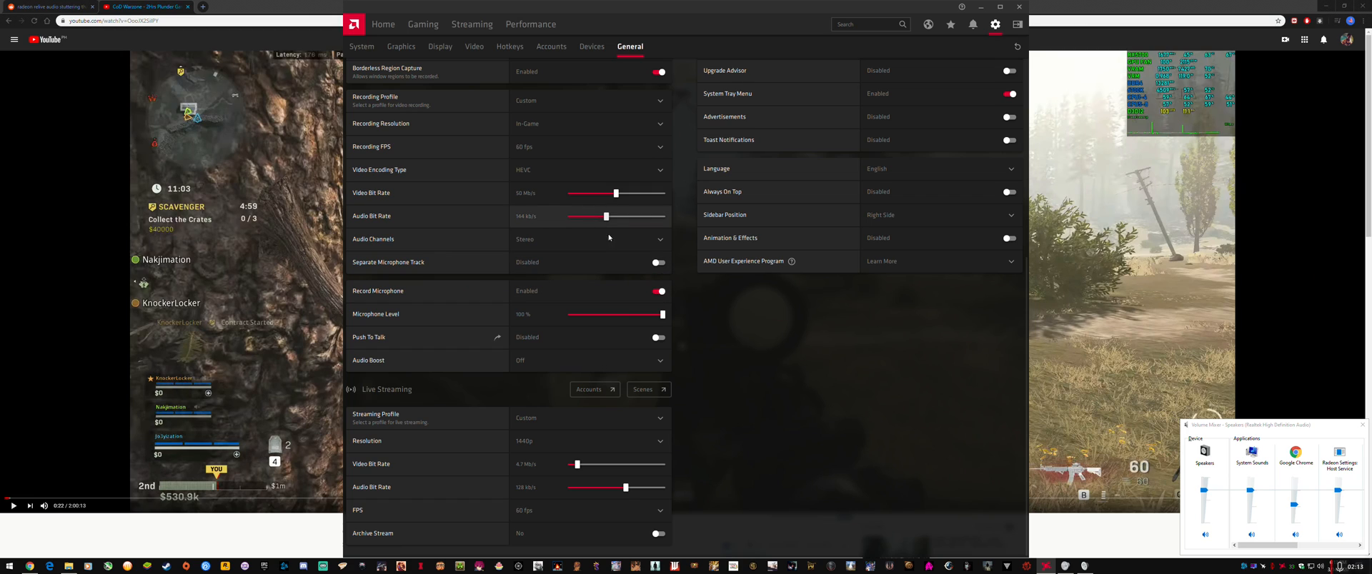
pyautogui.moveTo(566, 223)
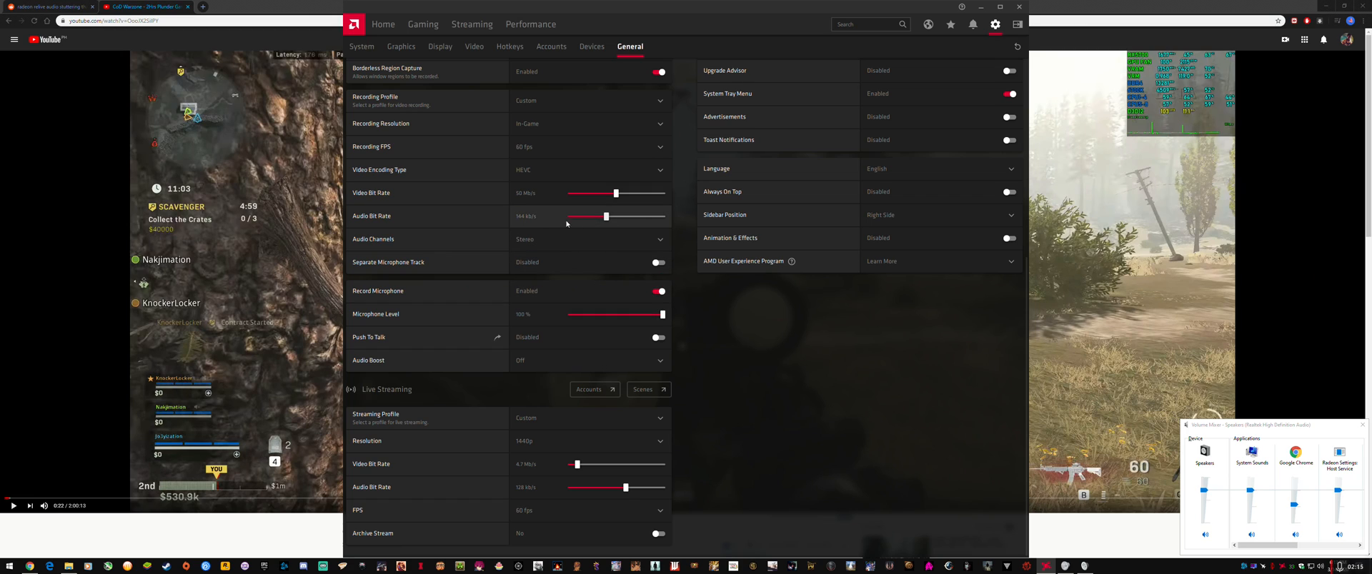
pyautogui.moveTo(587, 219)
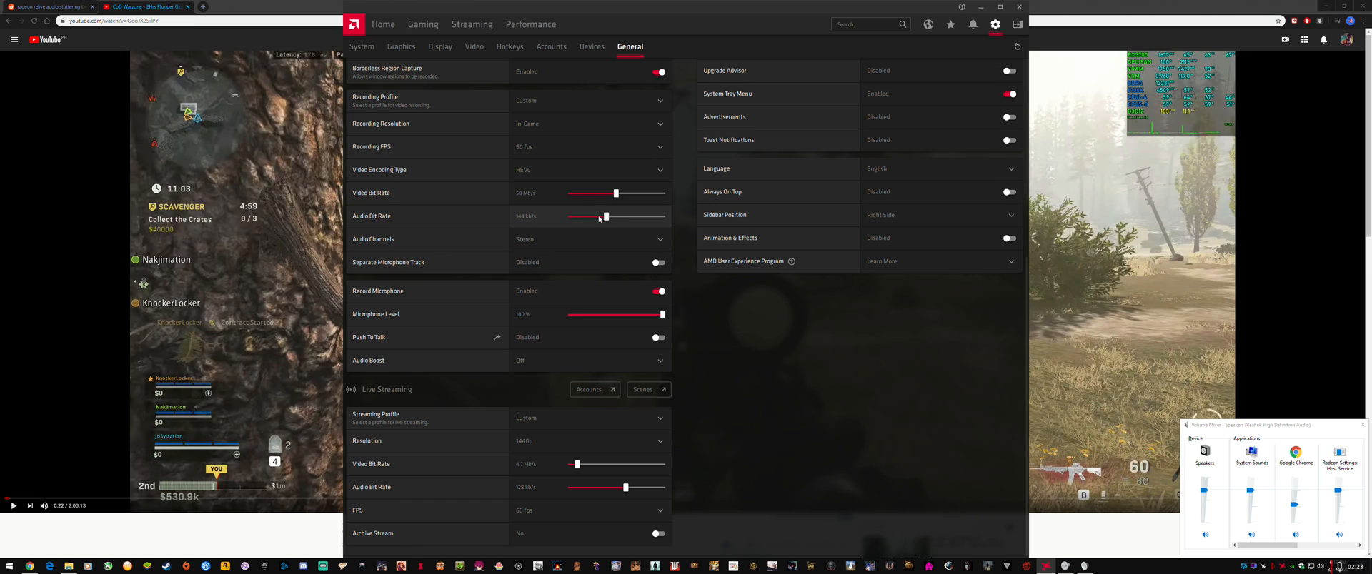
pyautogui.moveTo(579, 222)
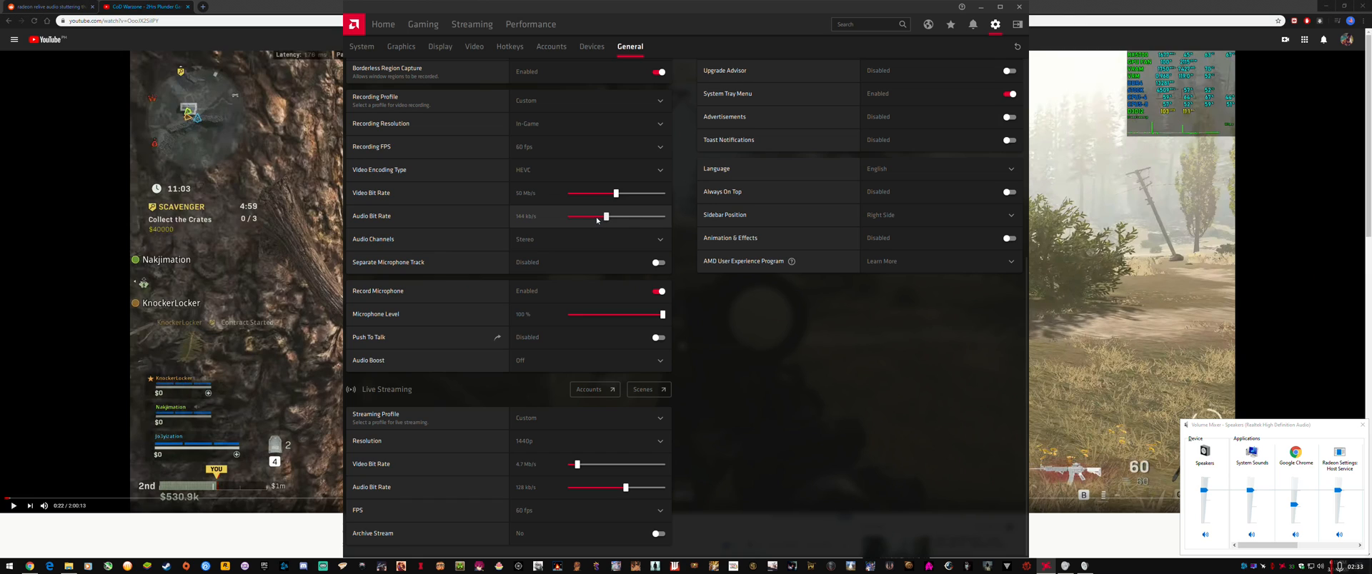
pyautogui.moveTo(596, 220)
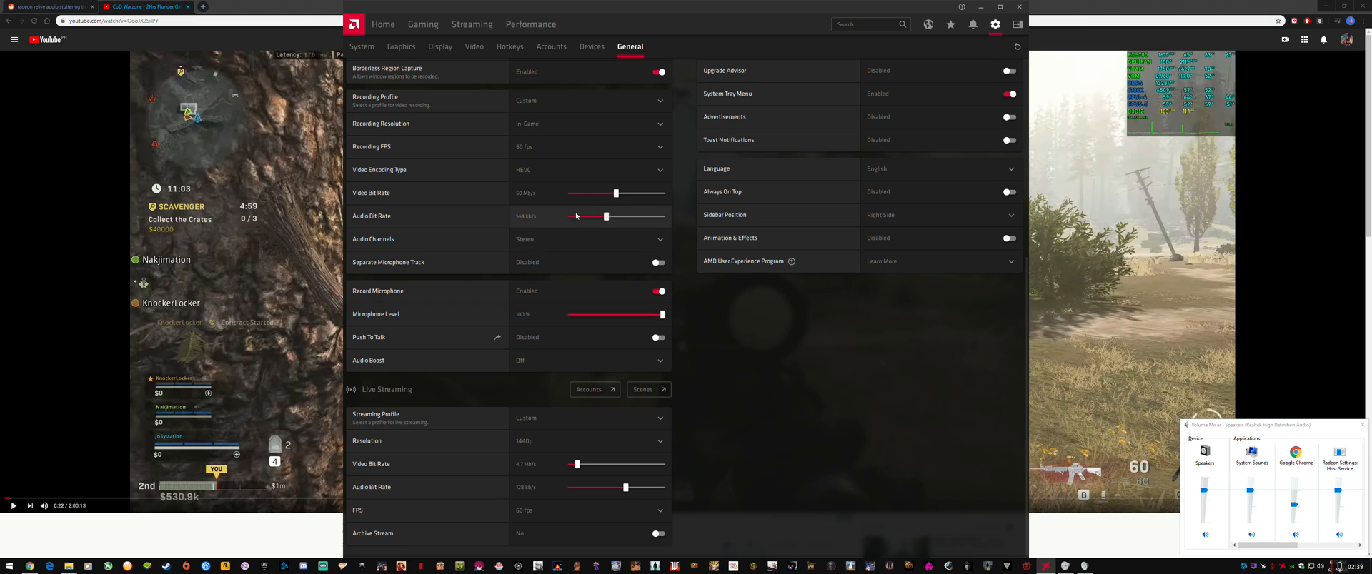
pyautogui.moveTo(595, 218)
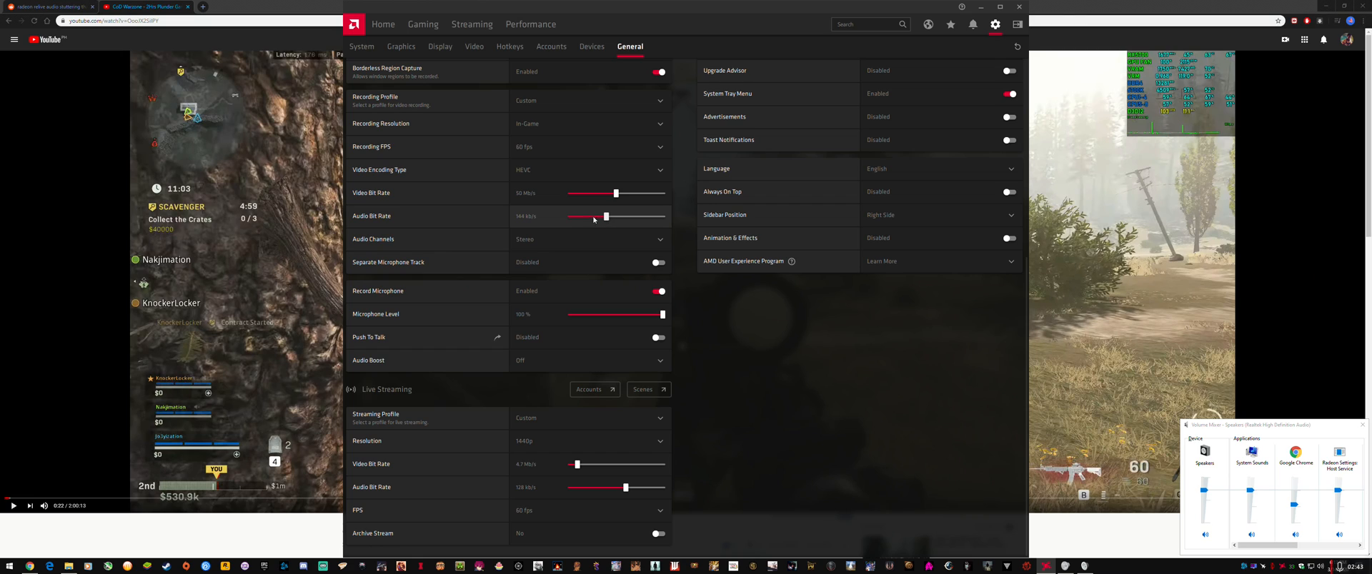
pyautogui.moveTo(601, 219)
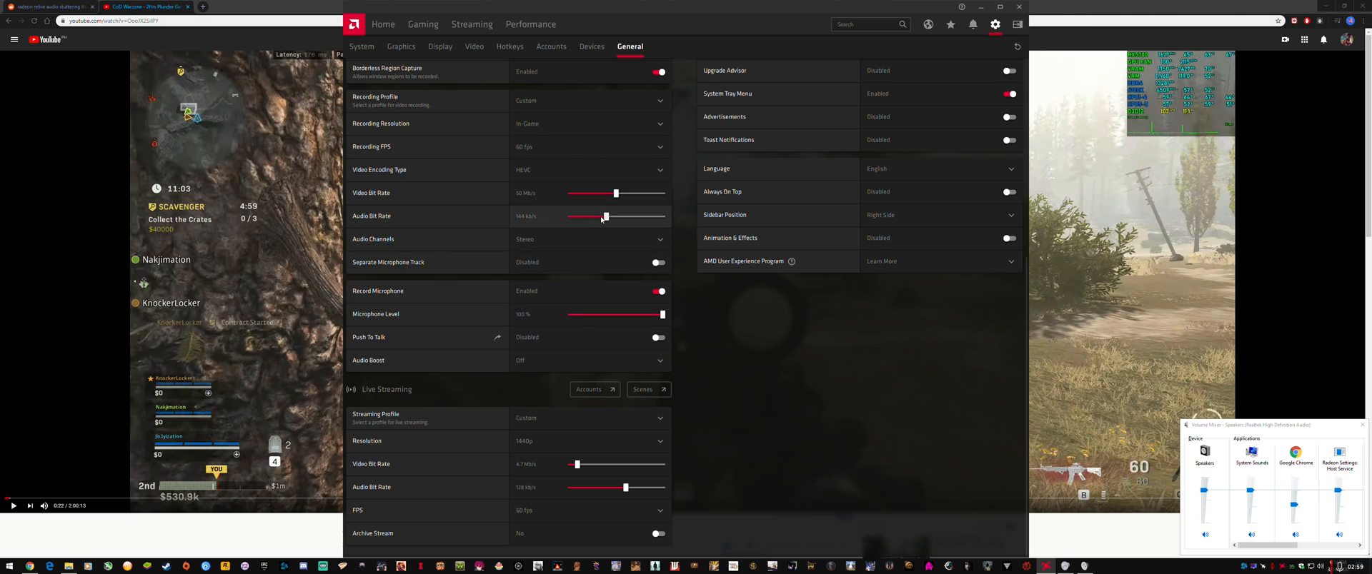
pyautogui.moveTo(547, 220)
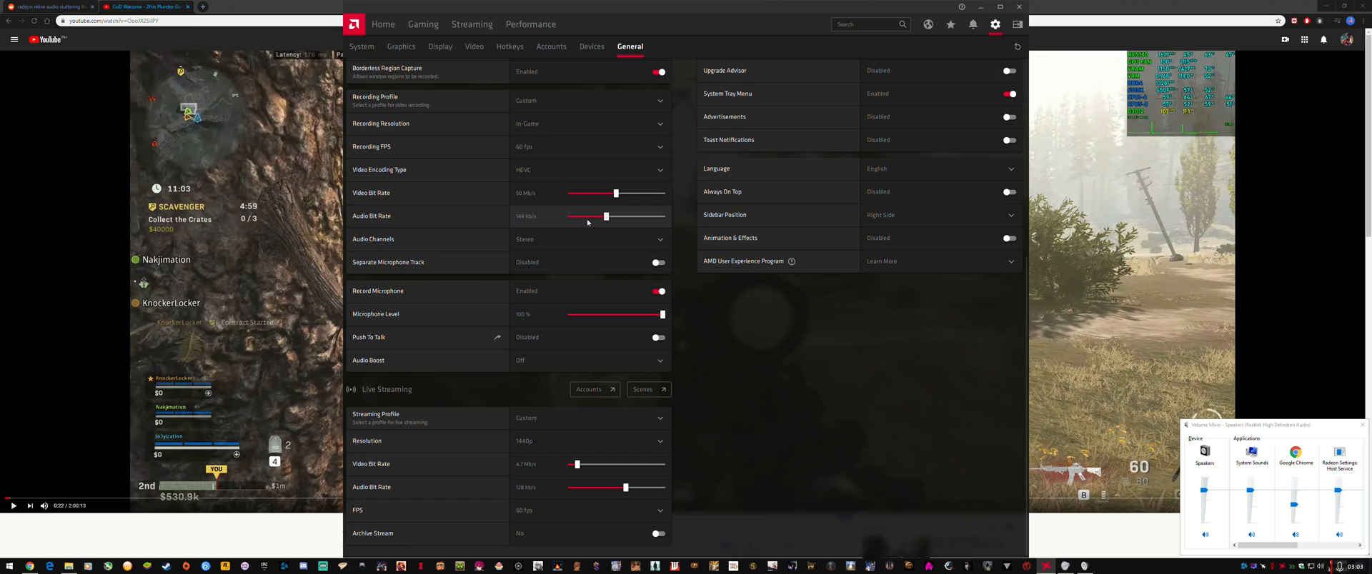
pyautogui.moveTo(611, 219)
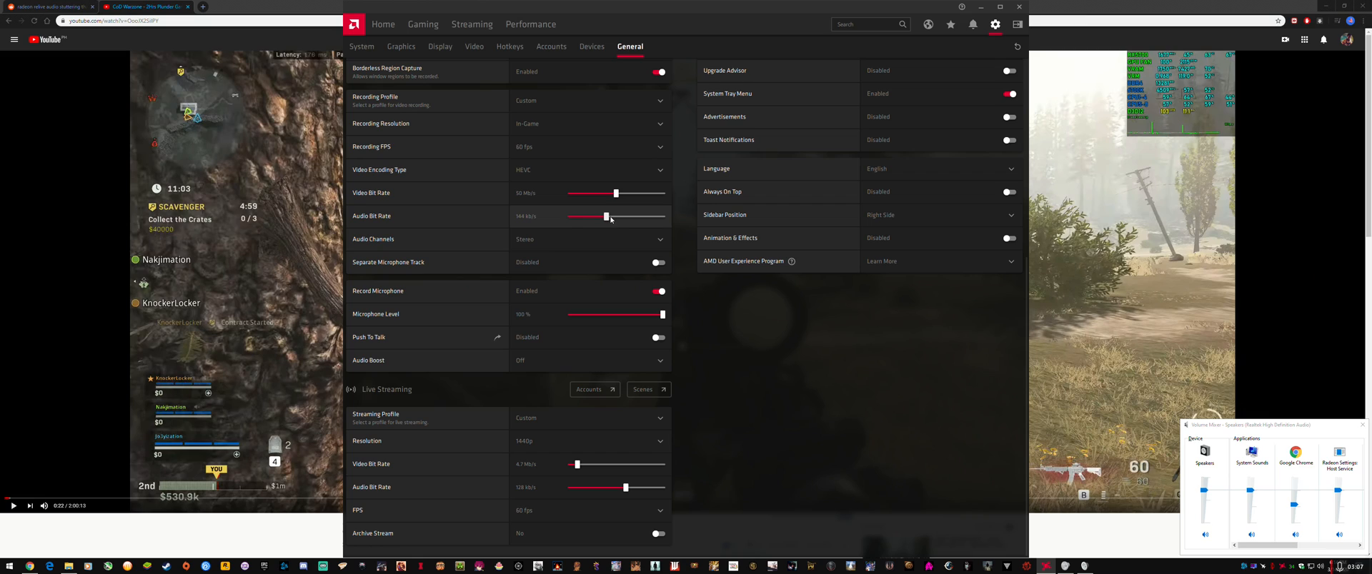
pyautogui.moveTo(608, 218)
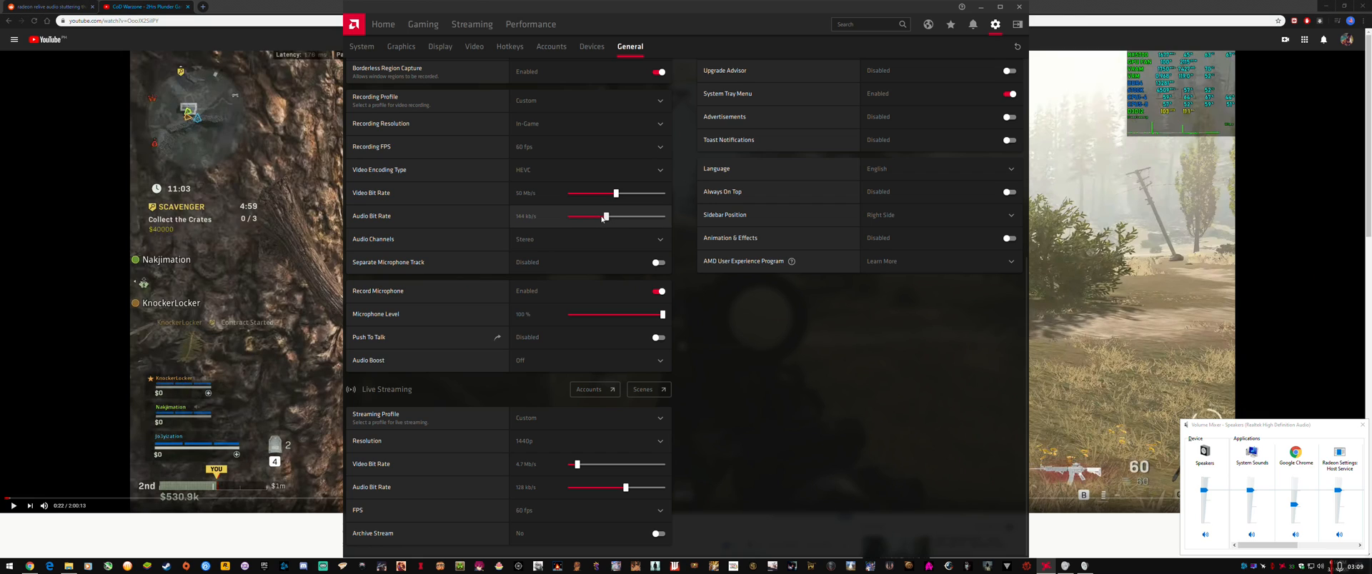
# - Adjust the ReLive Audio Bit Rate slider back and forth to a lower value
pyautogui.moveTo(605, 216); pyautogui.dragTo(592, 215)
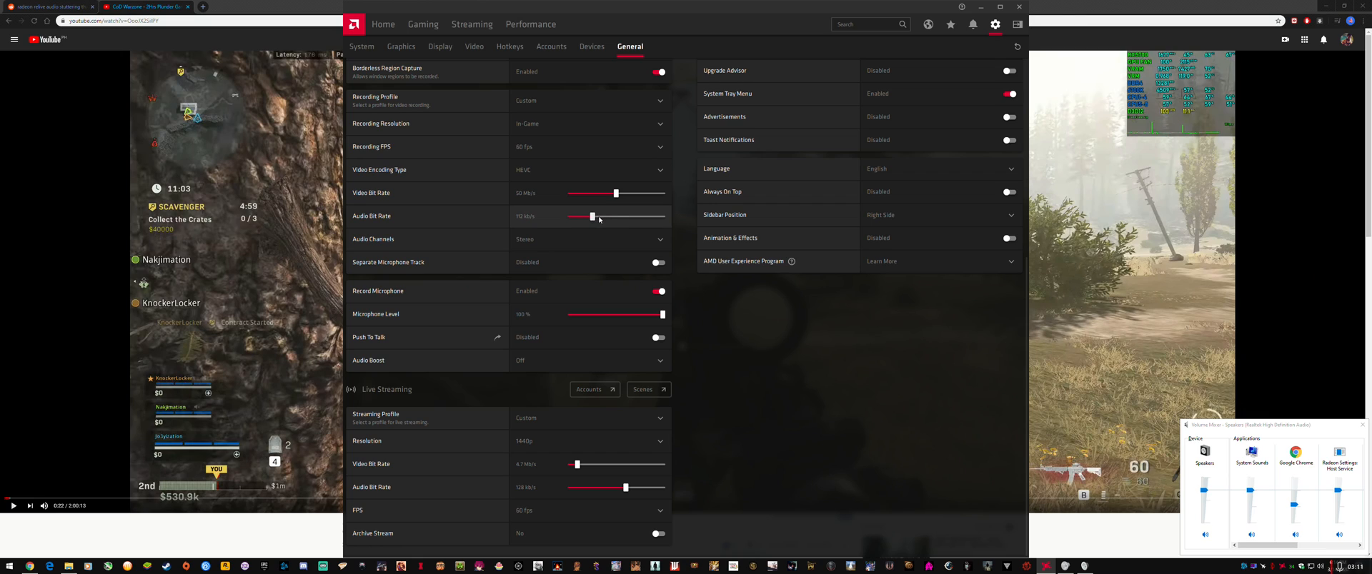
pyautogui.moveTo(592, 216); pyautogui.dragTo(601, 216)
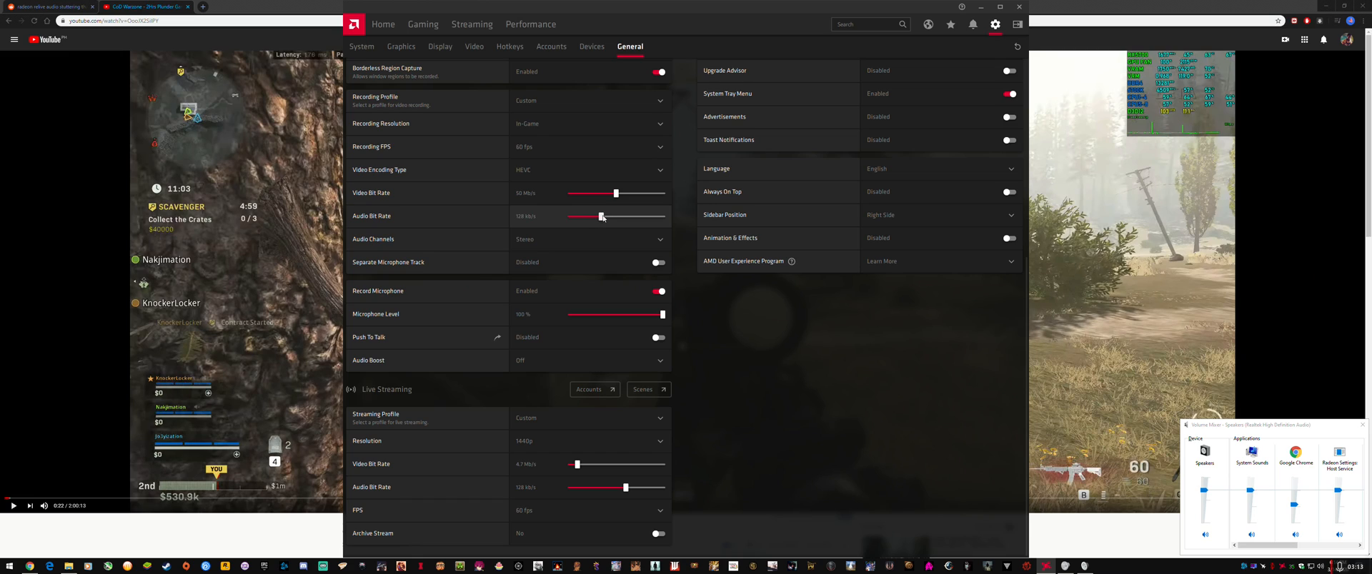
pyautogui.moveTo(601, 216); pyautogui.dragTo(596, 216)
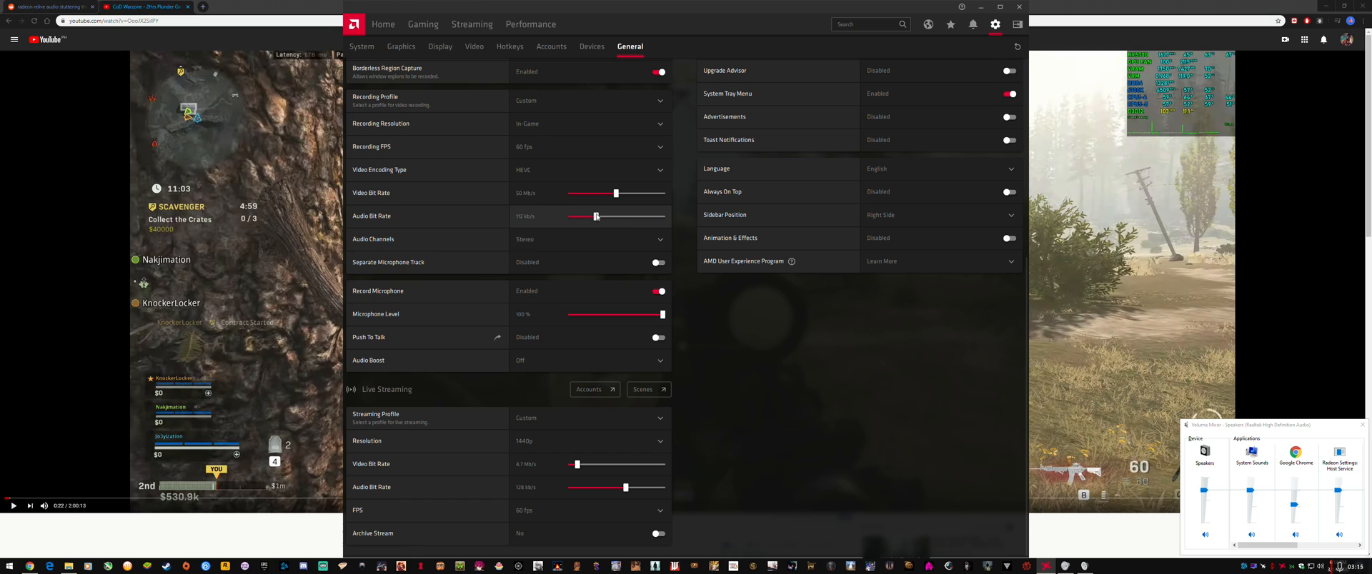
pyautogui.moveTo(596, 216); pyautogui.dragTo(606, 216)
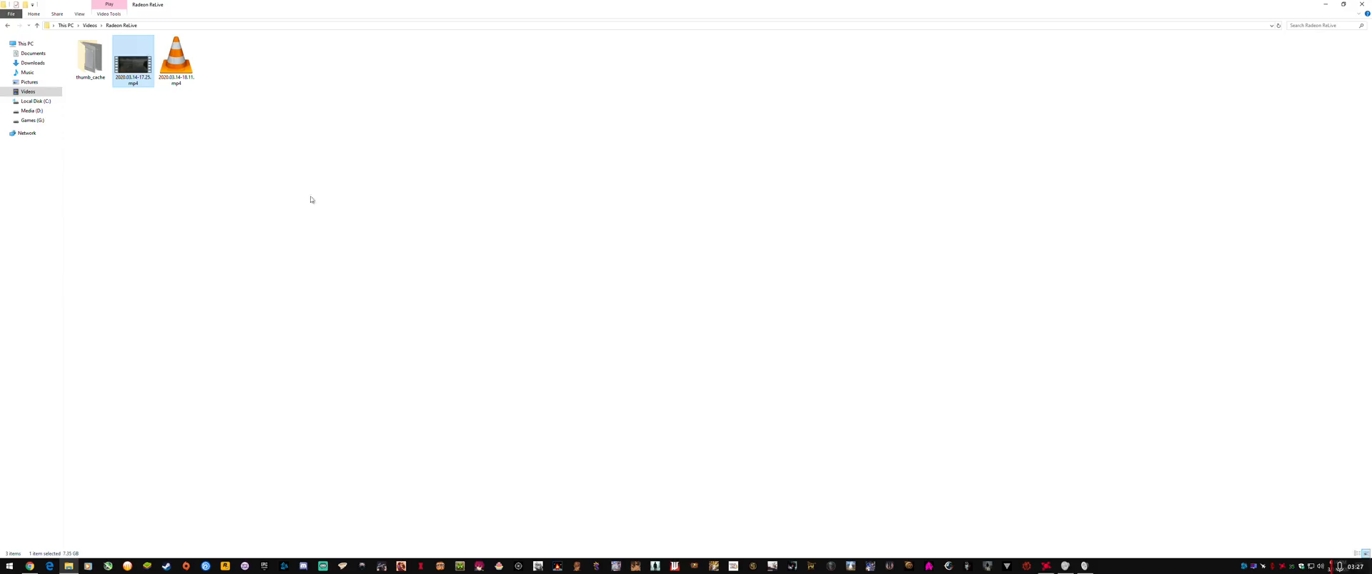
pyautogui.doubleClick(133, 57)
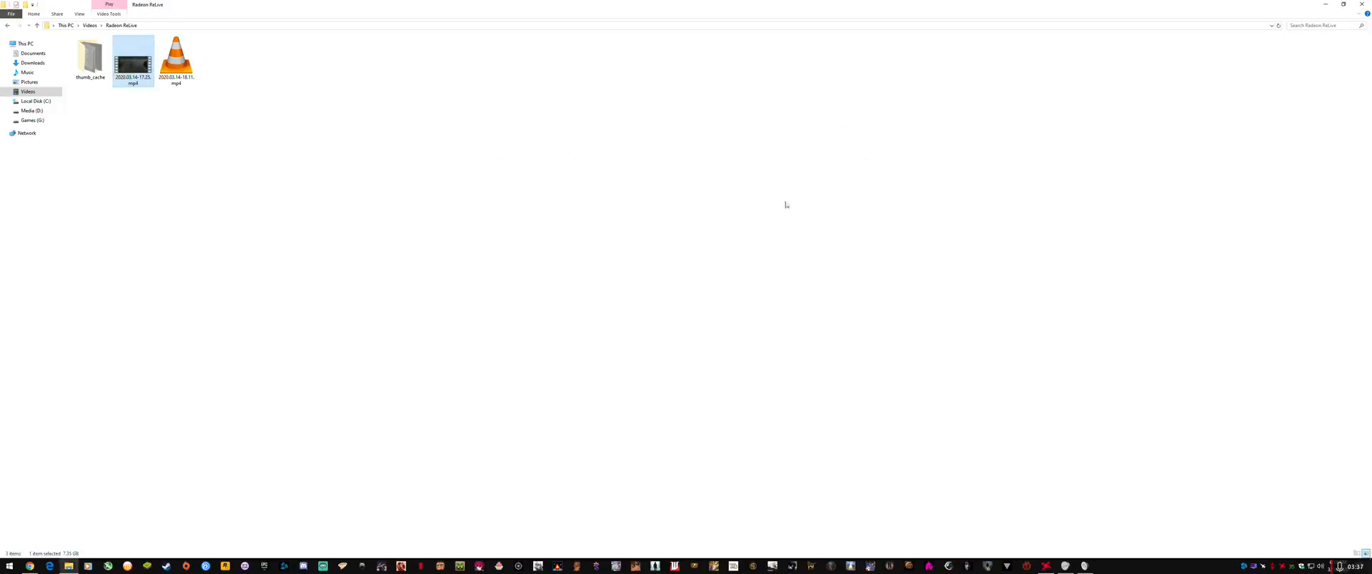
pyautogui.moveTo(680, 306)
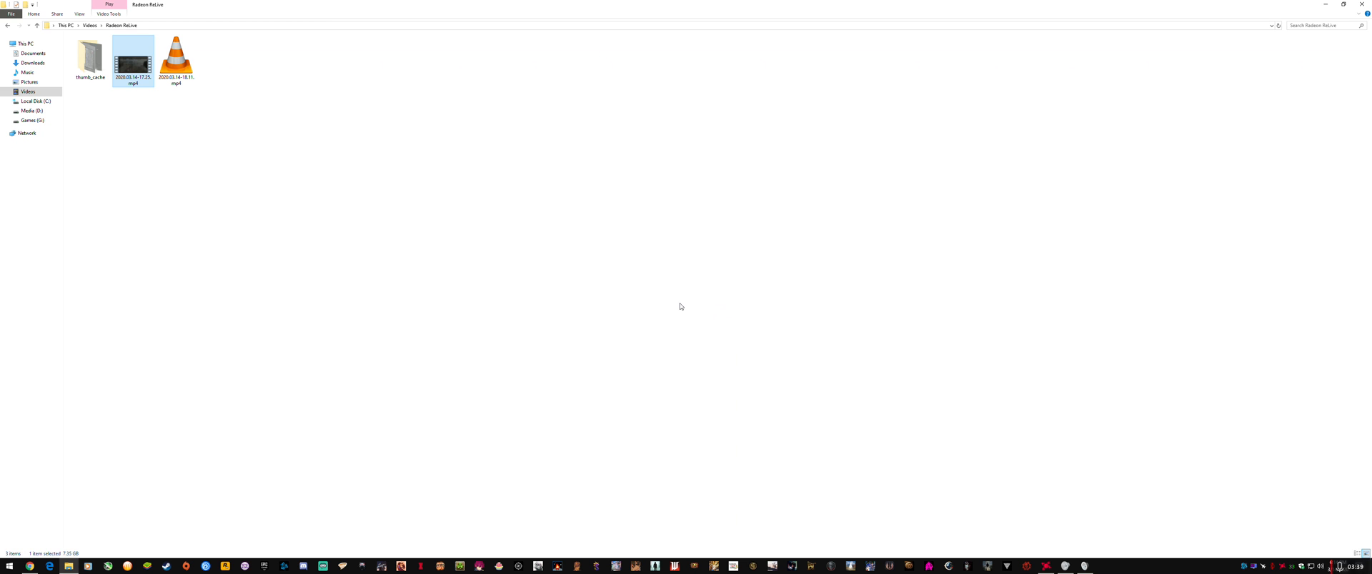
pyautogui.click(1045, 566)
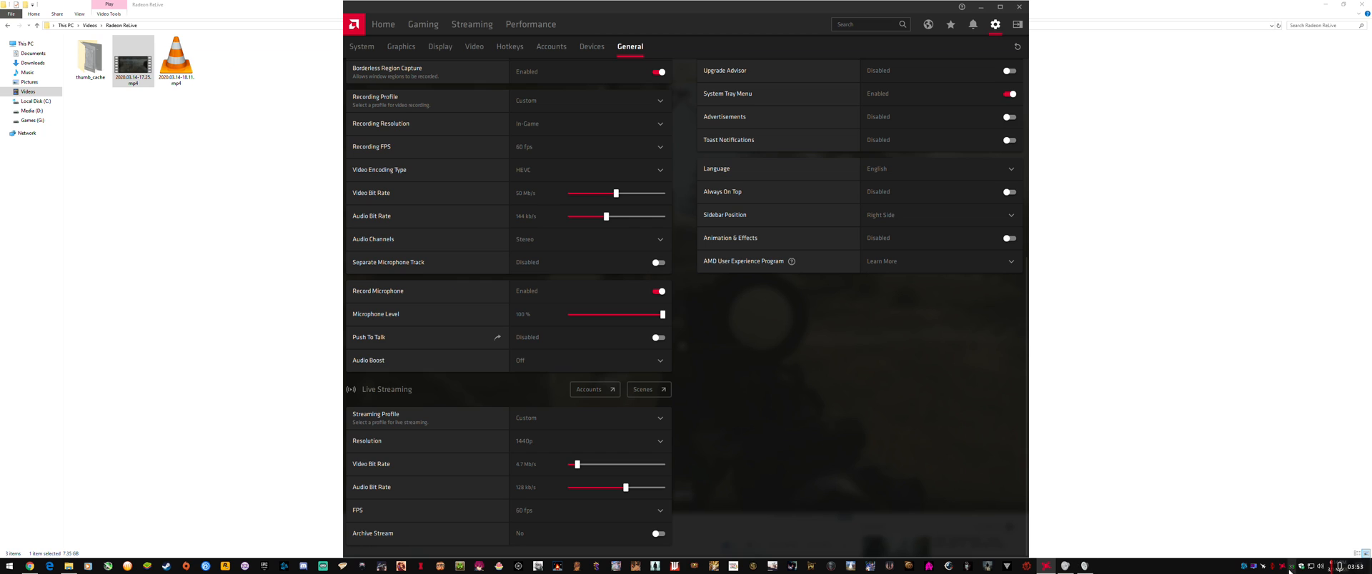
pyautogui.moveTo(487, 409)
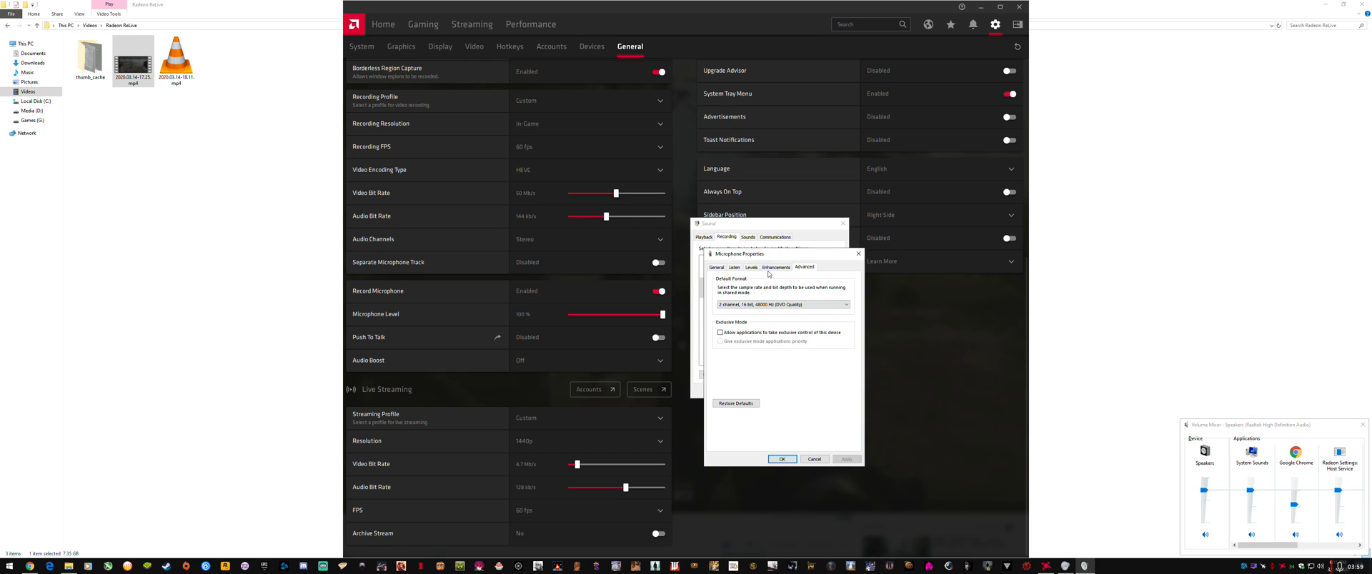
# - Review microphone Enhancements and Levels, then leave exclusive control unticked on Advanced
pyautogui.click(776, 267)
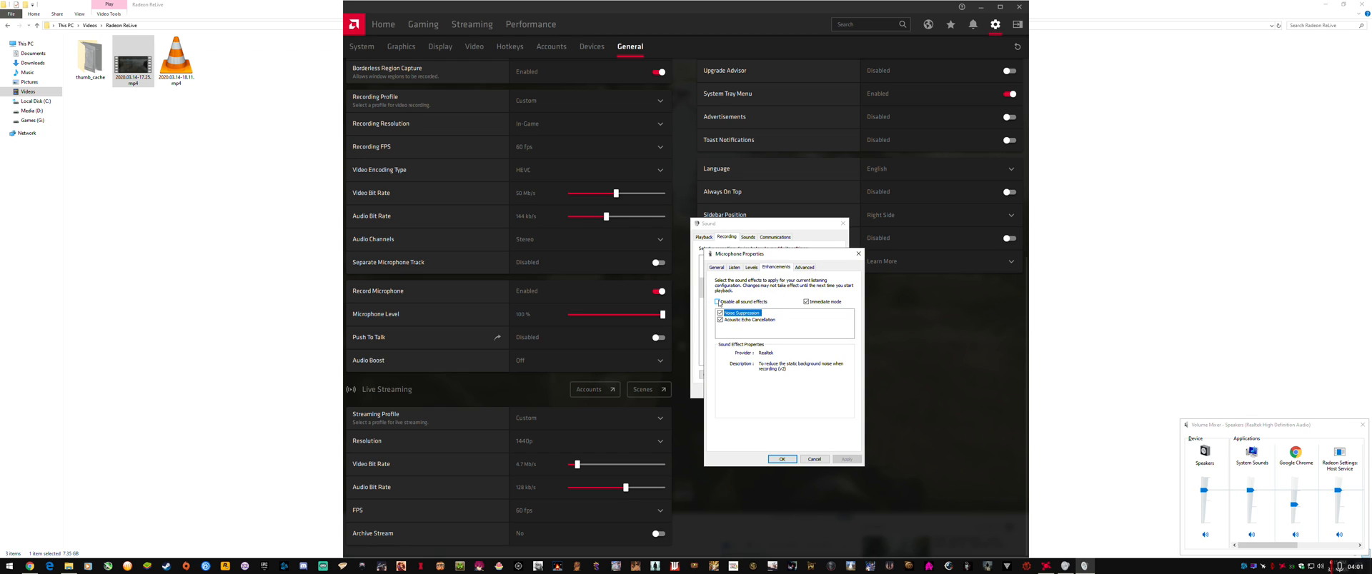
pyautogui.click(751, 267)
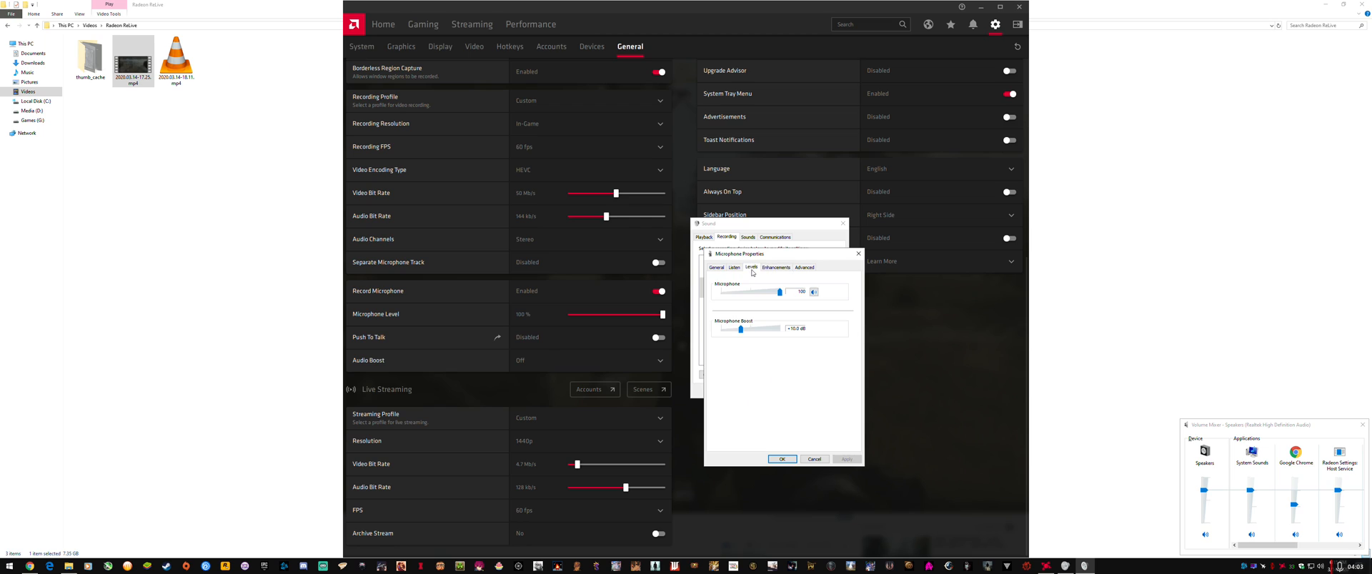
pyautogui.click(804, 267)
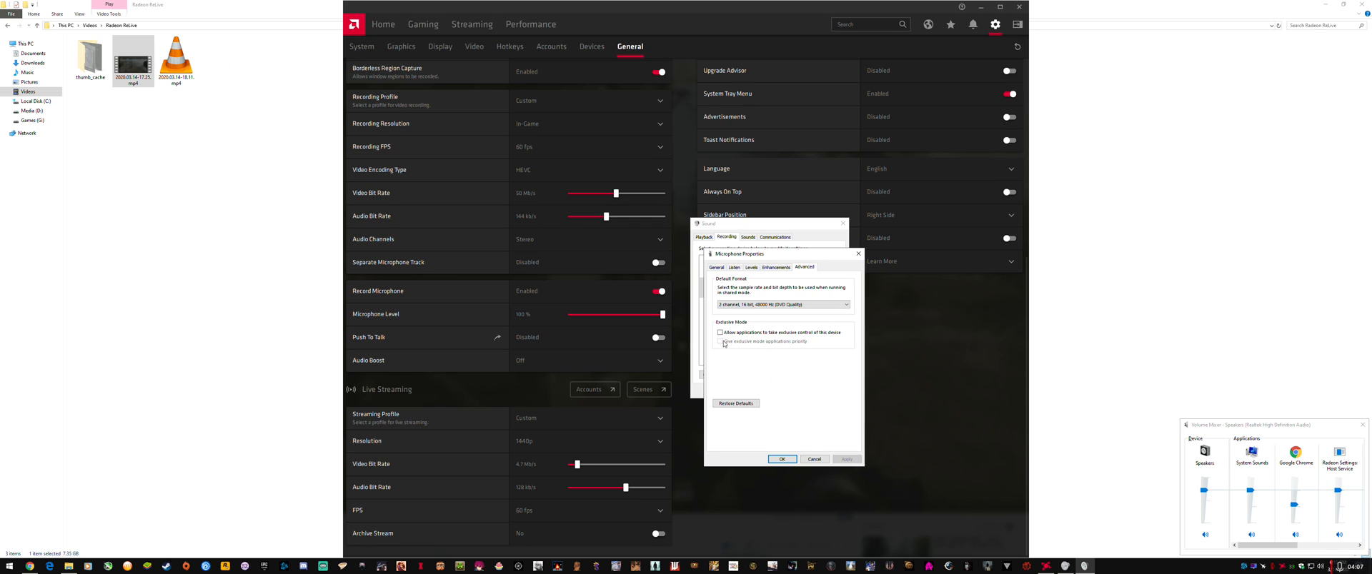
pyautogui.click(720, 333)
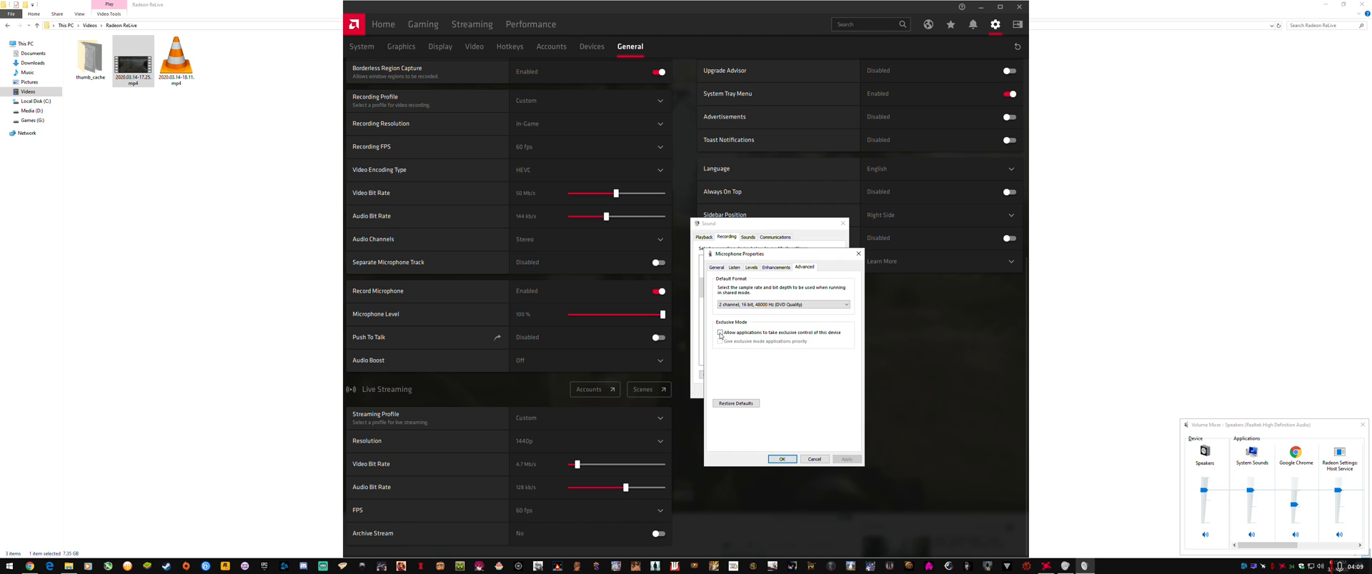
pyautogui.click(720, 333)
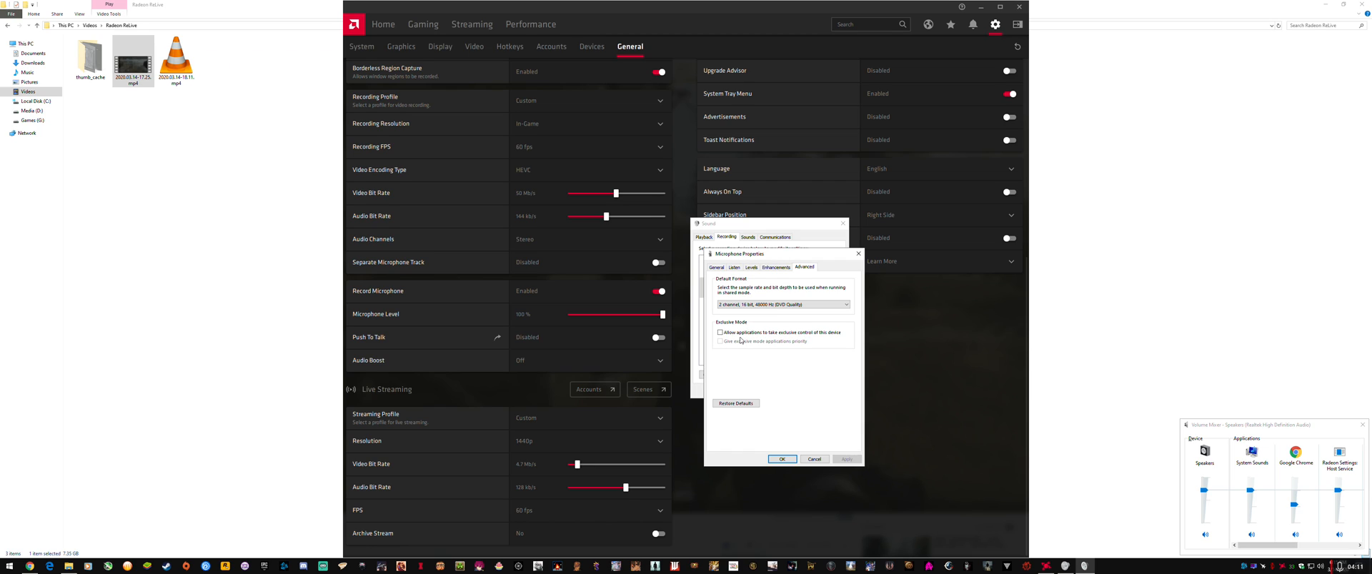
pyautogui.moveTo(781, 348)
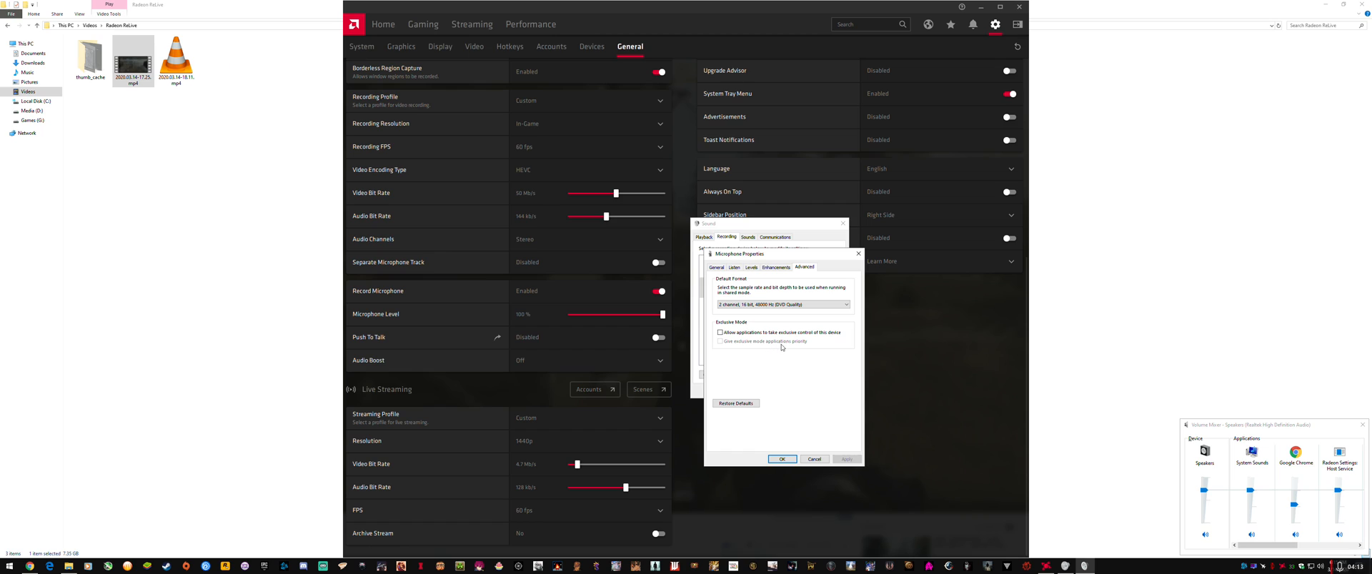
pyautogui.moveTo(789, 348)
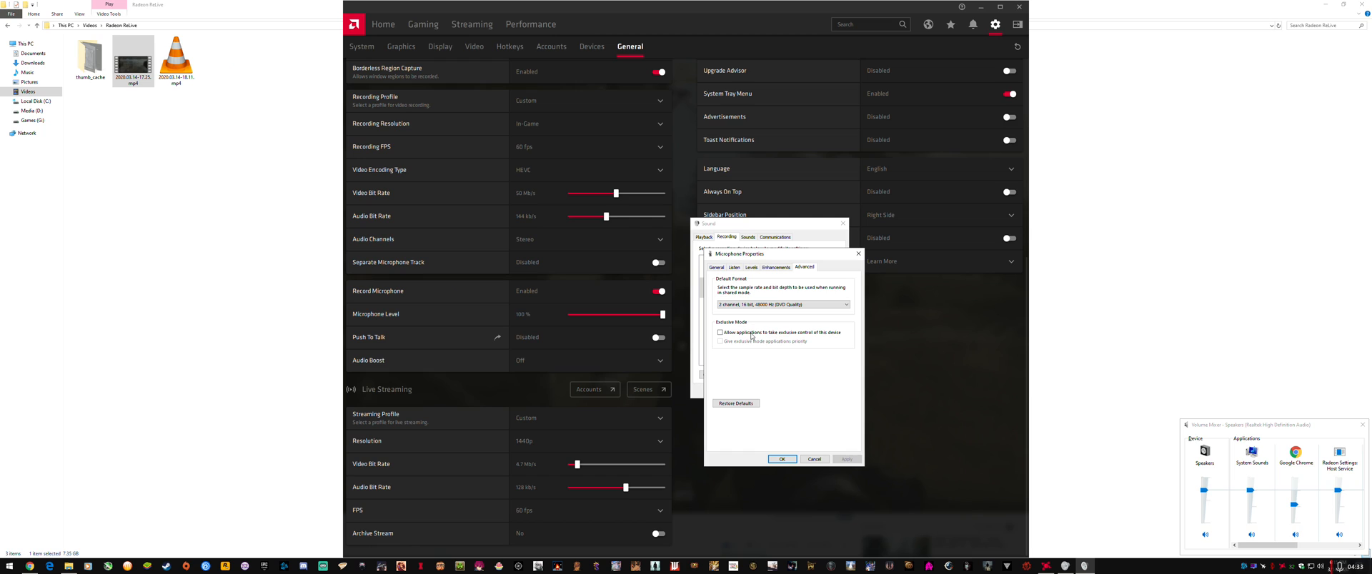
pyautogui.moveTo(779, 253); pyautogui.dragTo(872, 250)
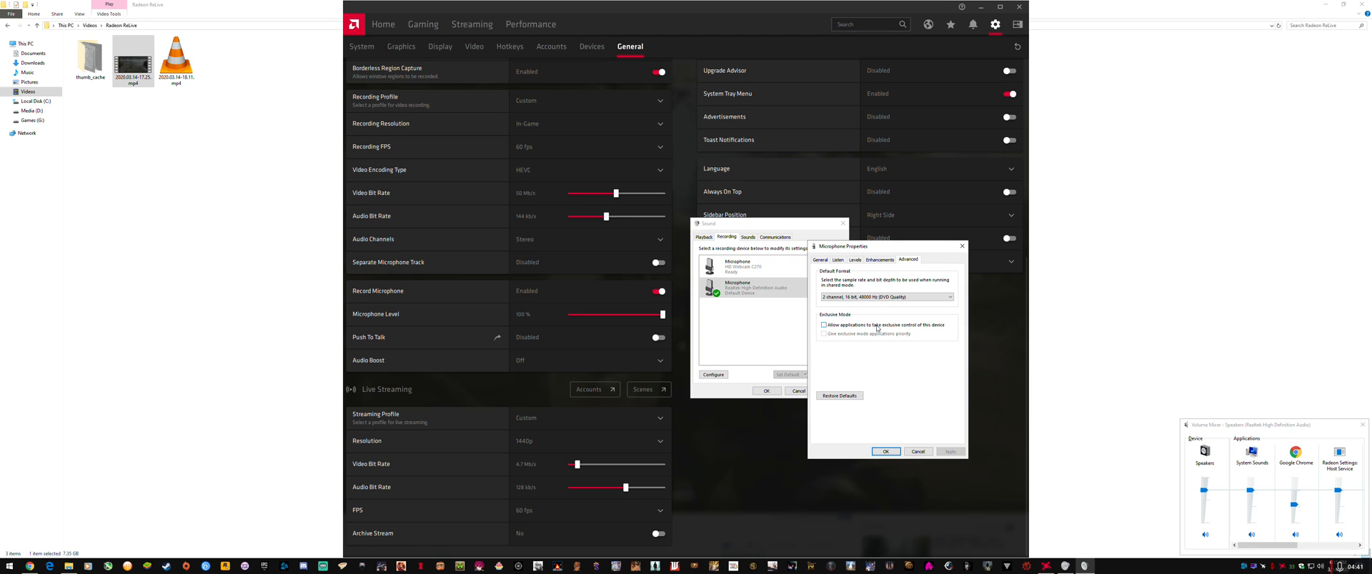
pyautogui.moveTo(894, 330)
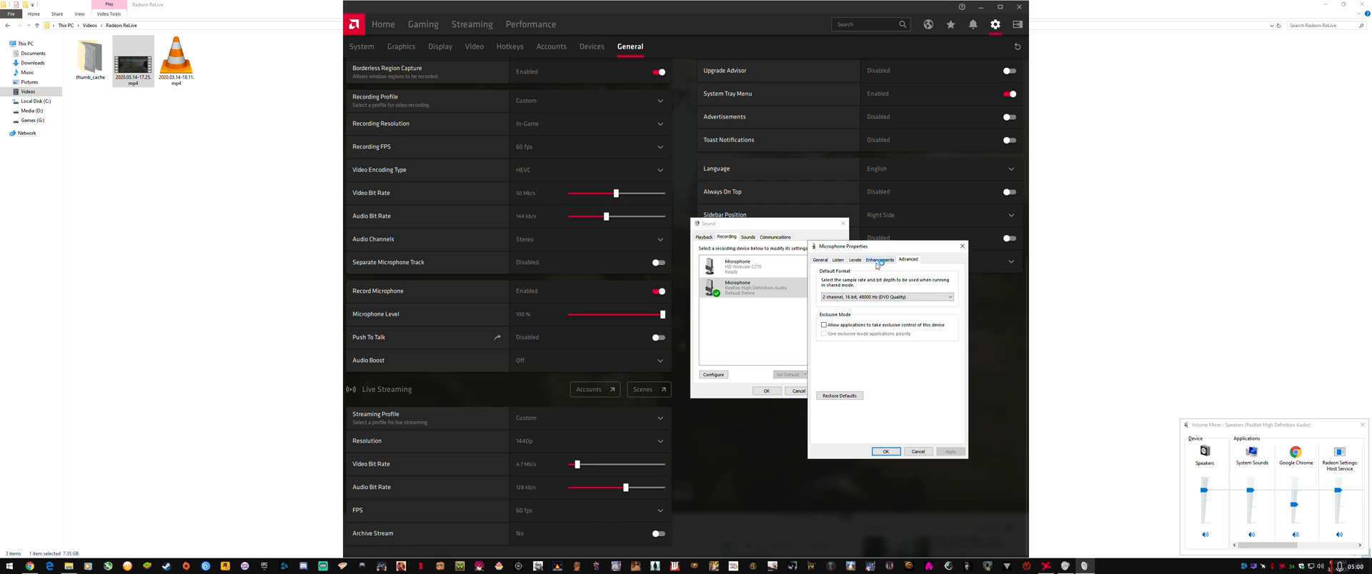
pyautogui.moveTo(826, 336)
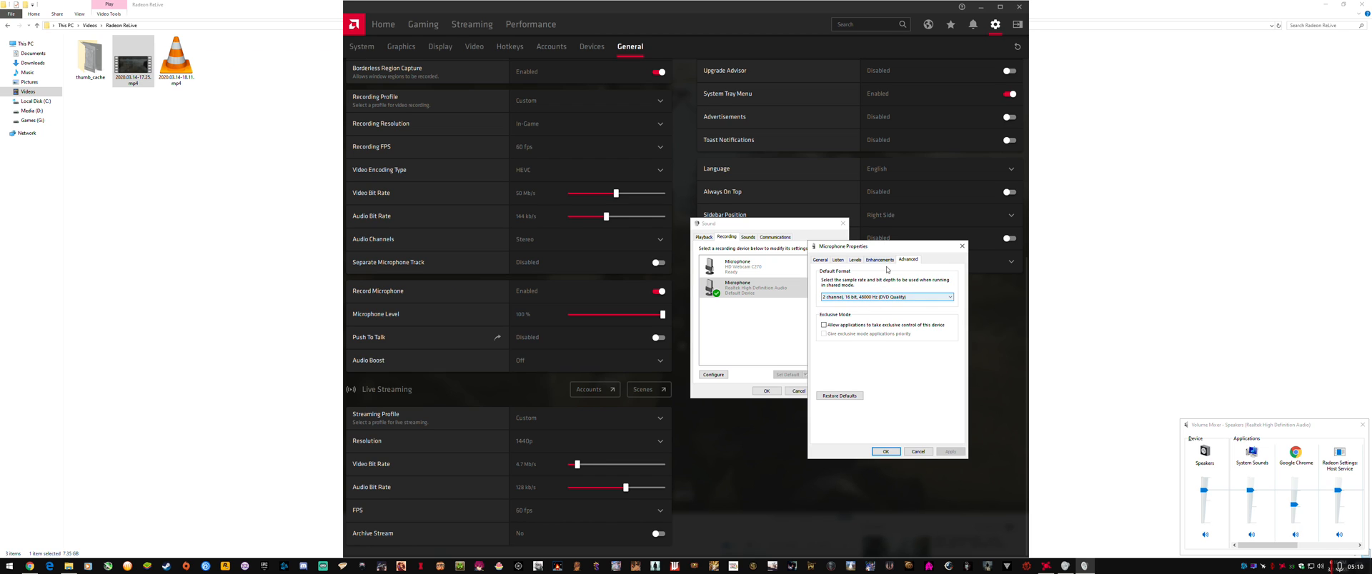
# - Show the microphone's Enhancements tab beside the Recording devices list
pyautogui.click(878, 259)
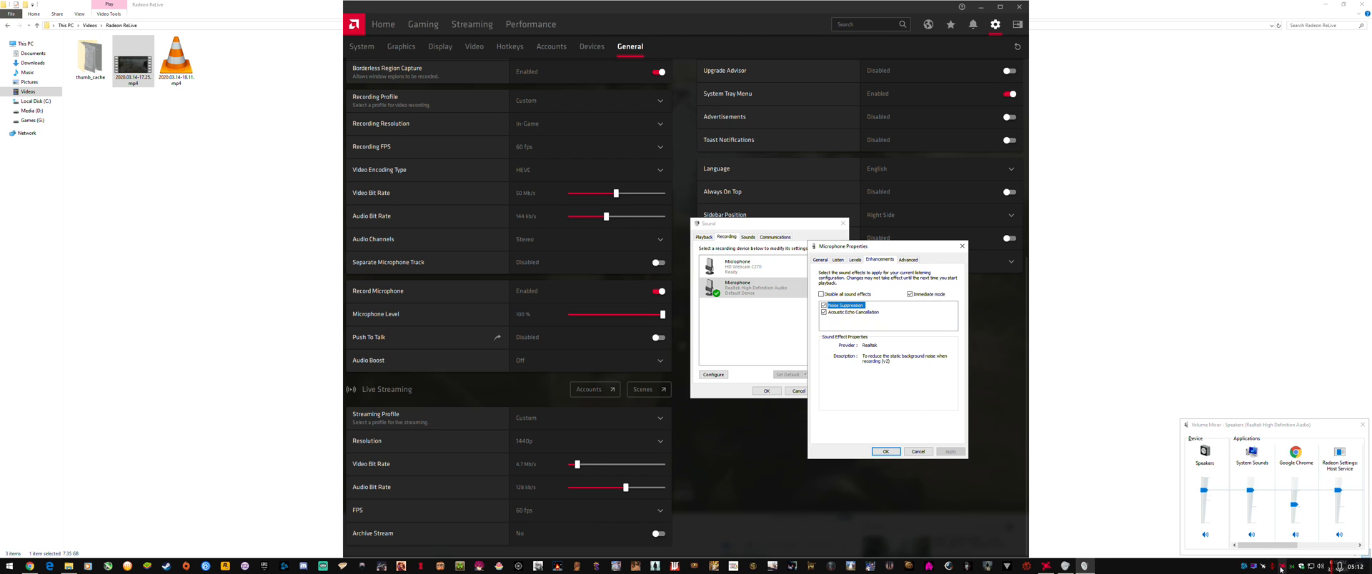
pyautogui.click(885, 451)
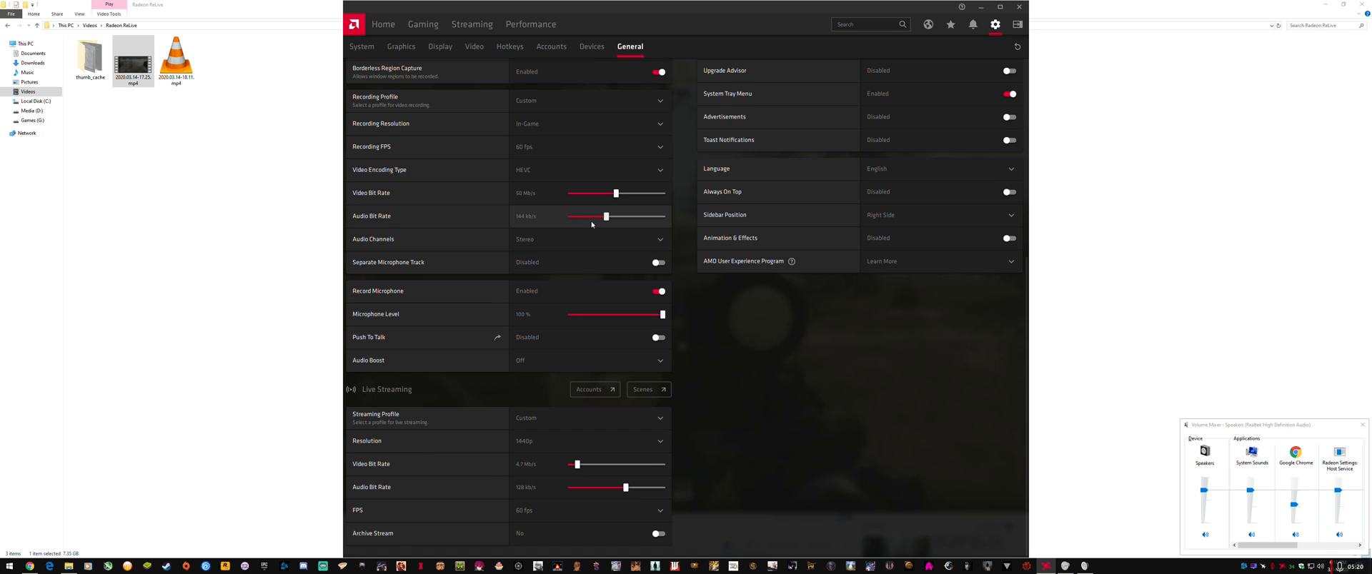
pyautogui.moveTo(597, 225)
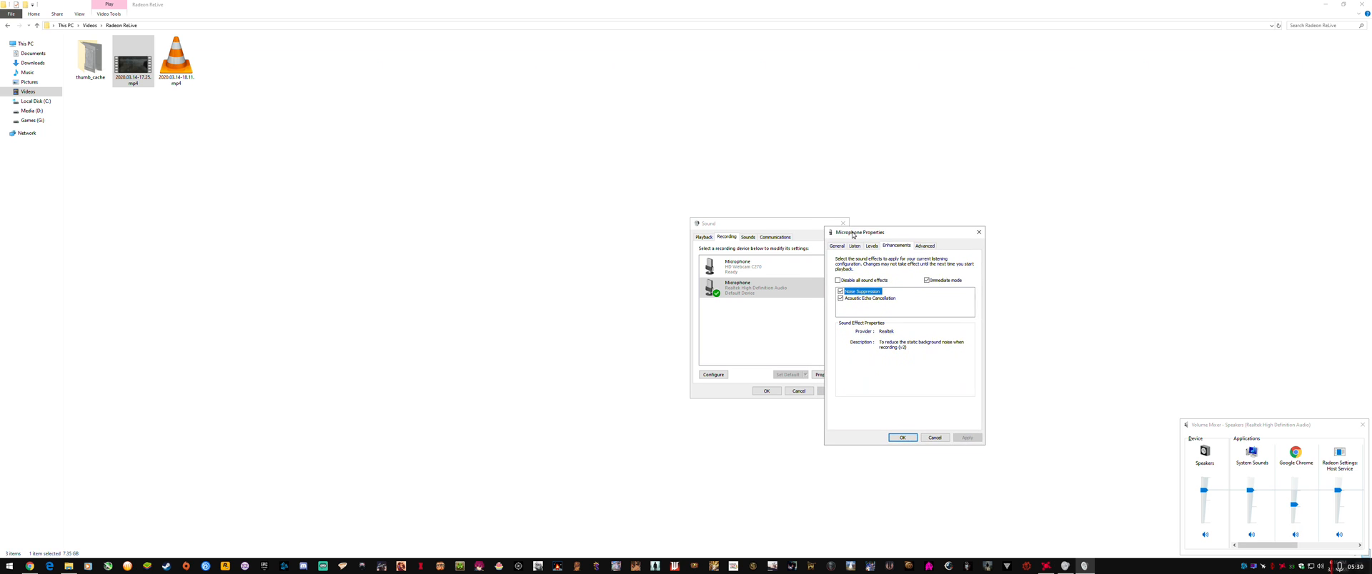
# - Switch Microphone Properties to the Advanced tab showing exclusive-mode settings
pyautogui.click(924, 239)
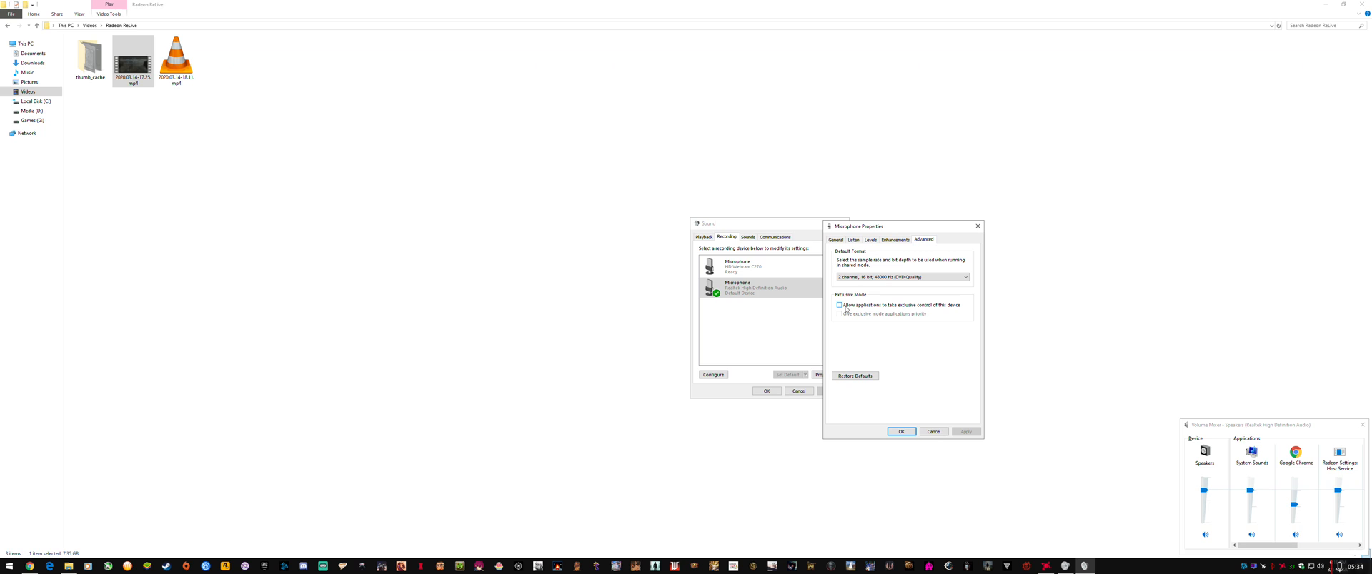
pyautogui.moveTo(923, 310)
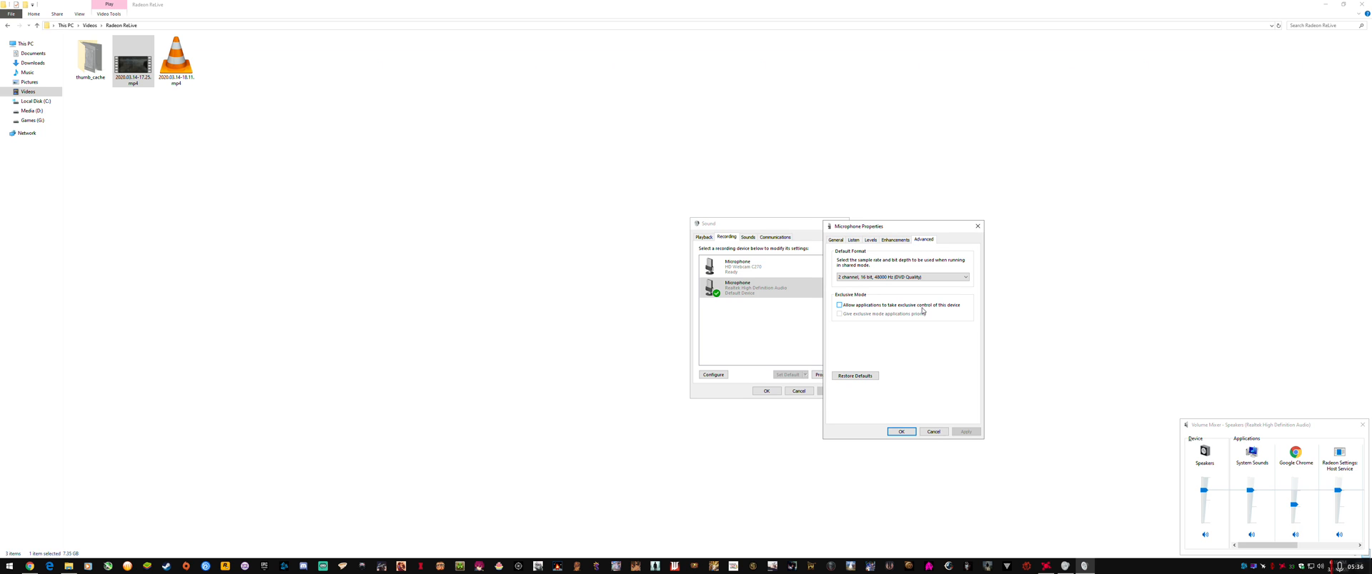
pyautogui.moveTo(889, 307)
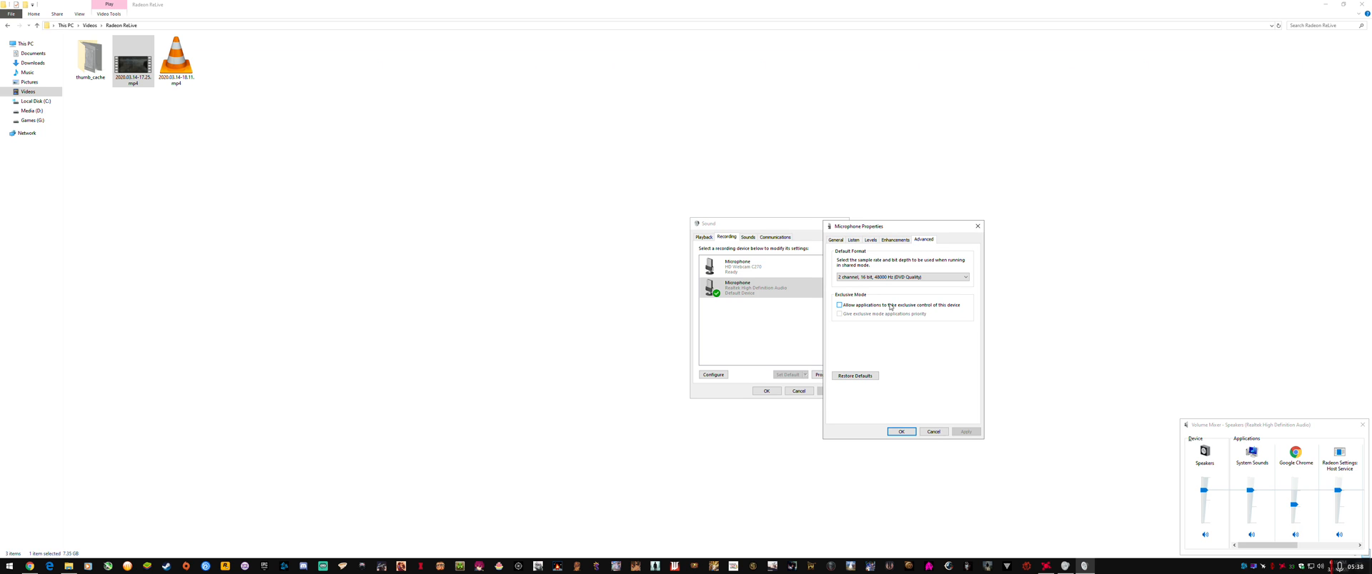
pyautogui.moveTo(891, 307)
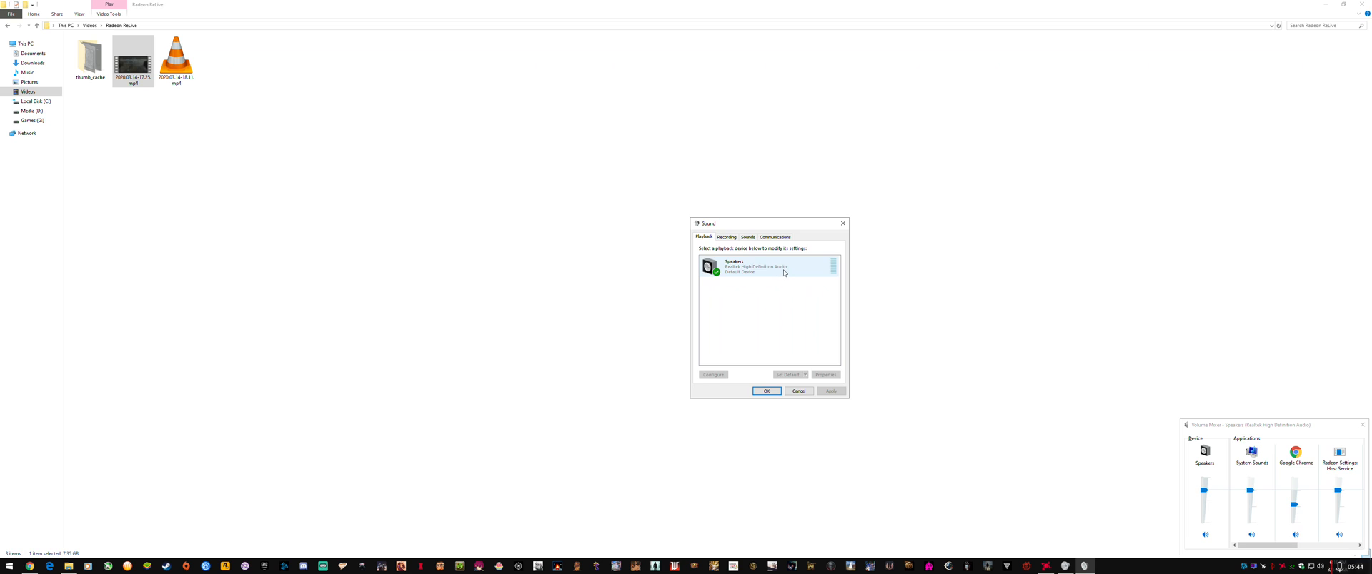
# - Review the Speakers playback device, then close the Sound dialog
pyautogui.click(824, 374)
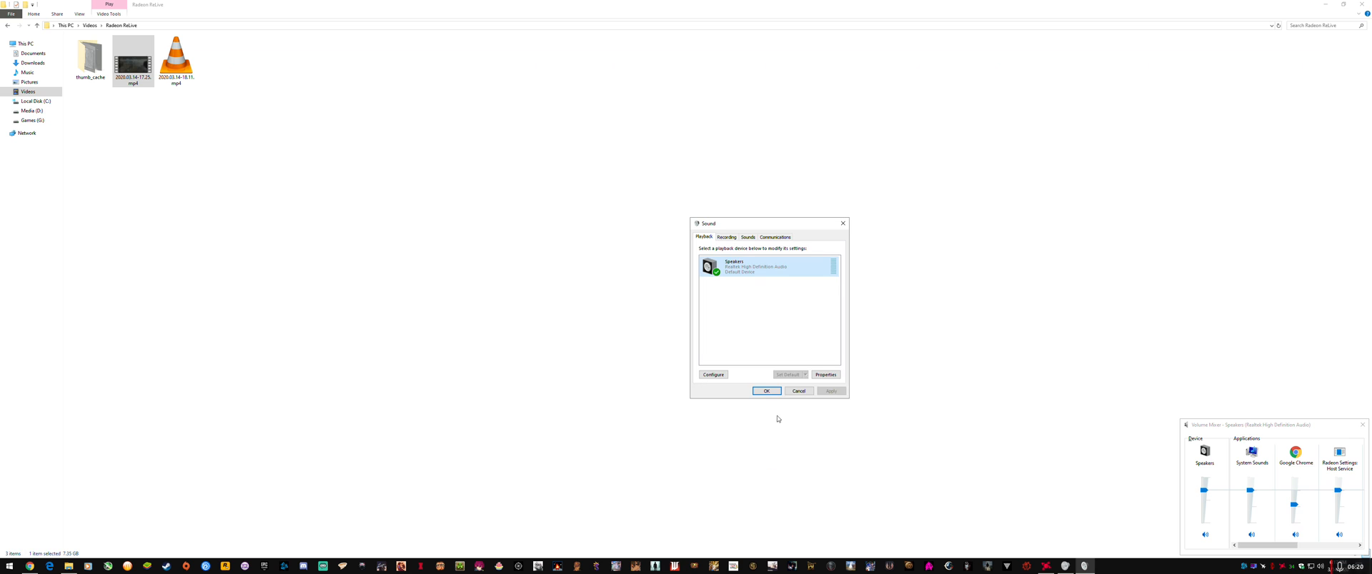
pyautogui.click(765, 391)
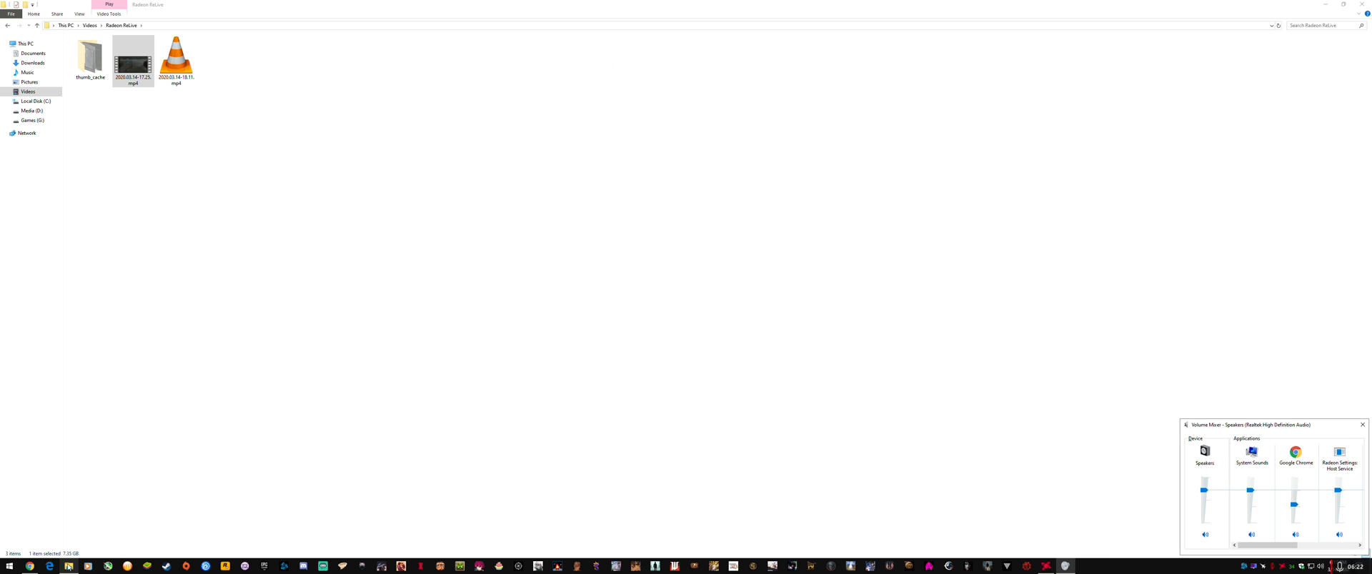
# - Play 2020.03.14-17.25.mp4 in VLC and leave full-screen playback
pyautogui.doubleClick(133, 59)
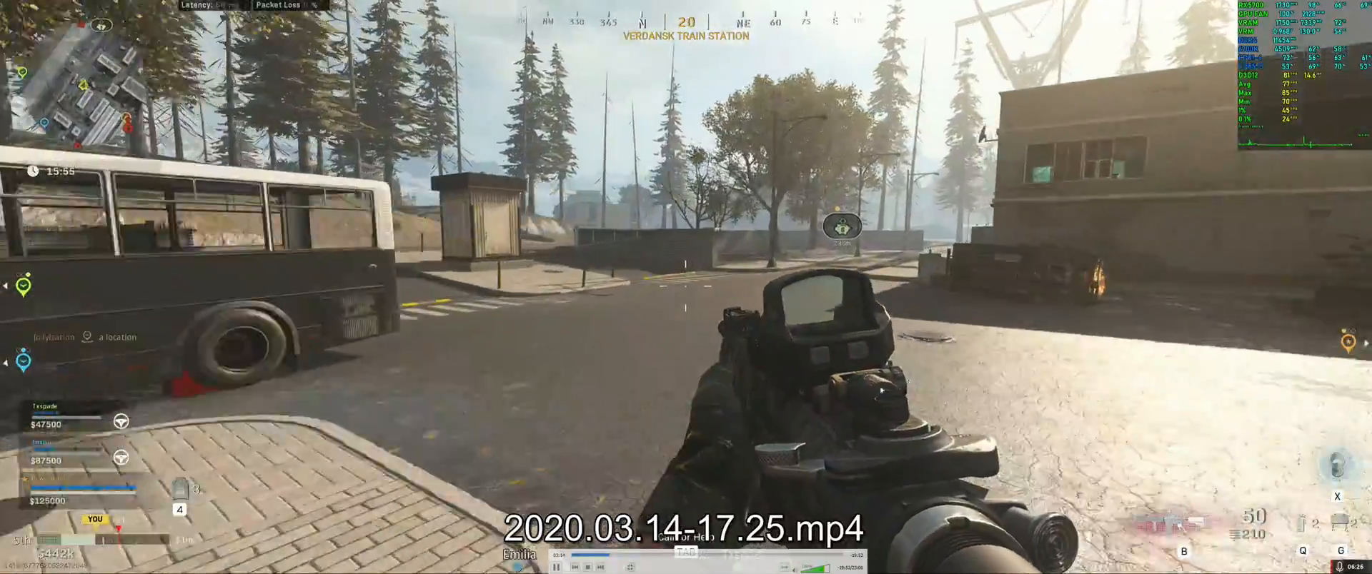
pyautogui.press('tab')
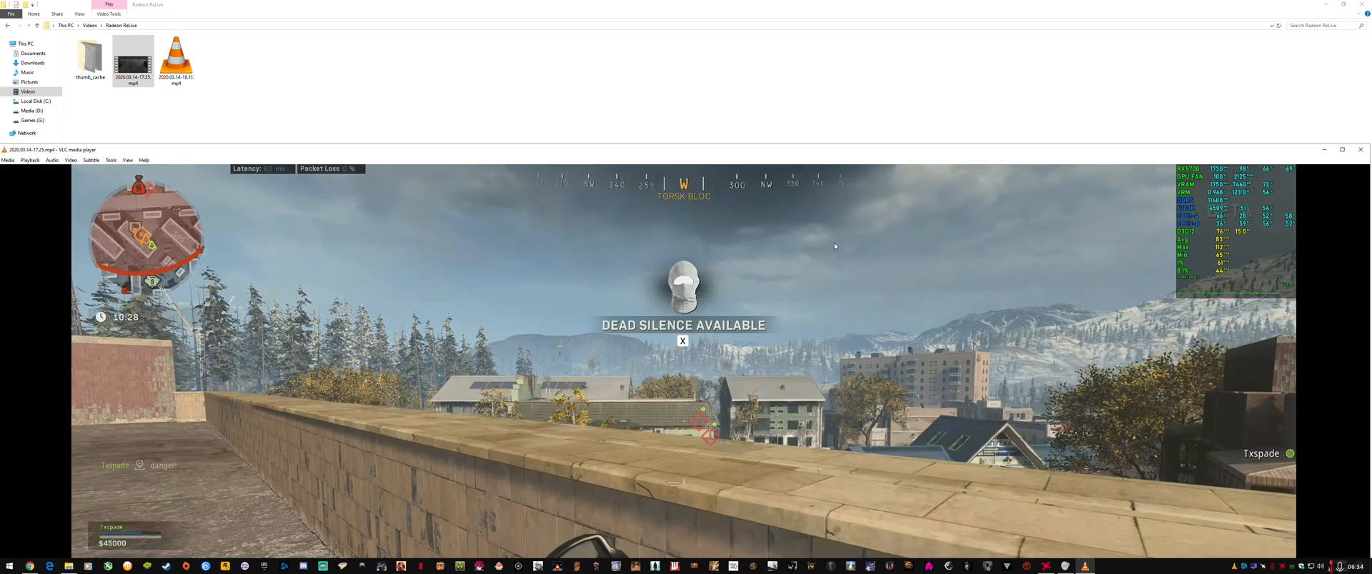
pyautogui.moveTo(834, 247)
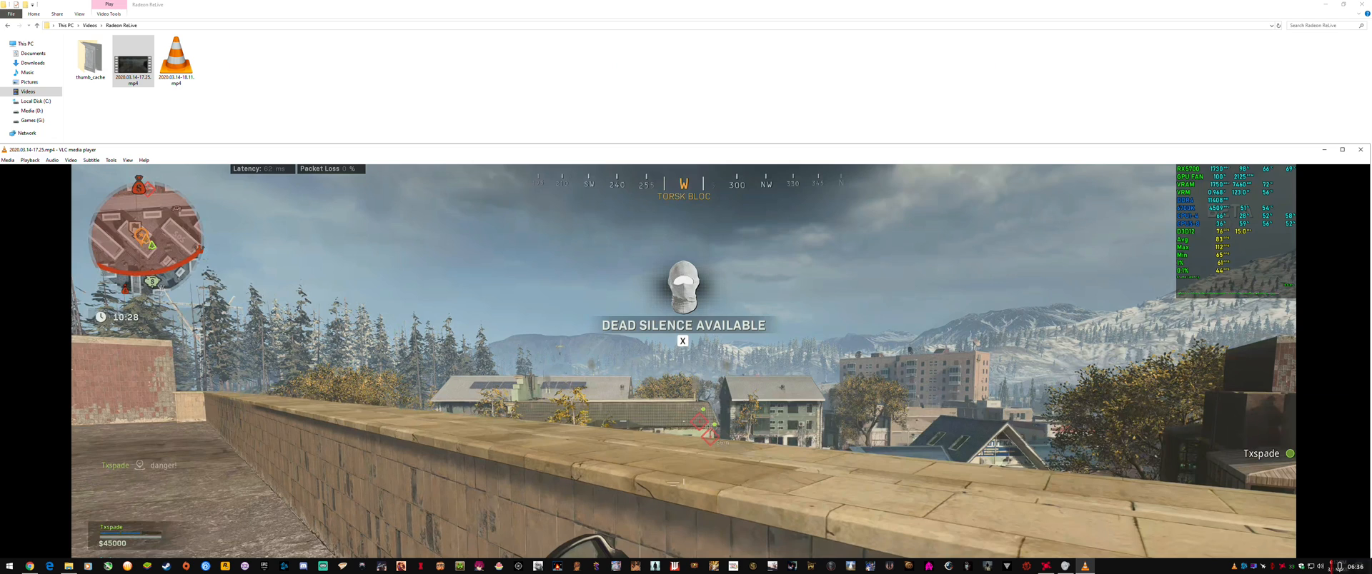
pyautogui.moveTo(1129, 394)
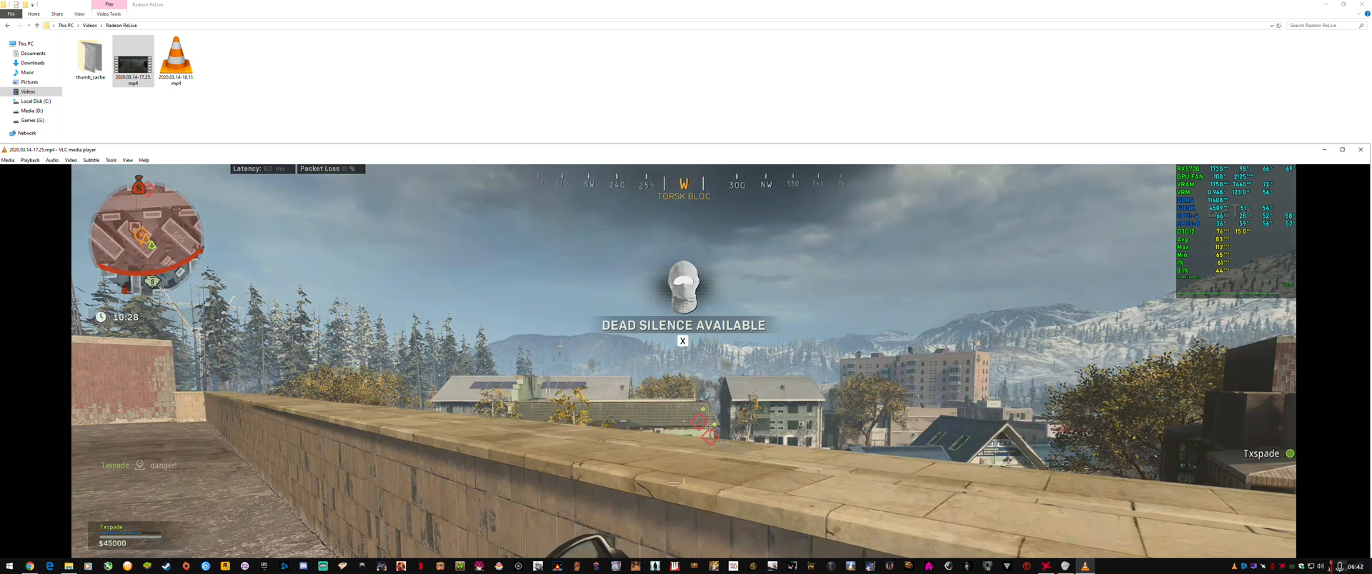
pyautogui.moveTo(876, 335)
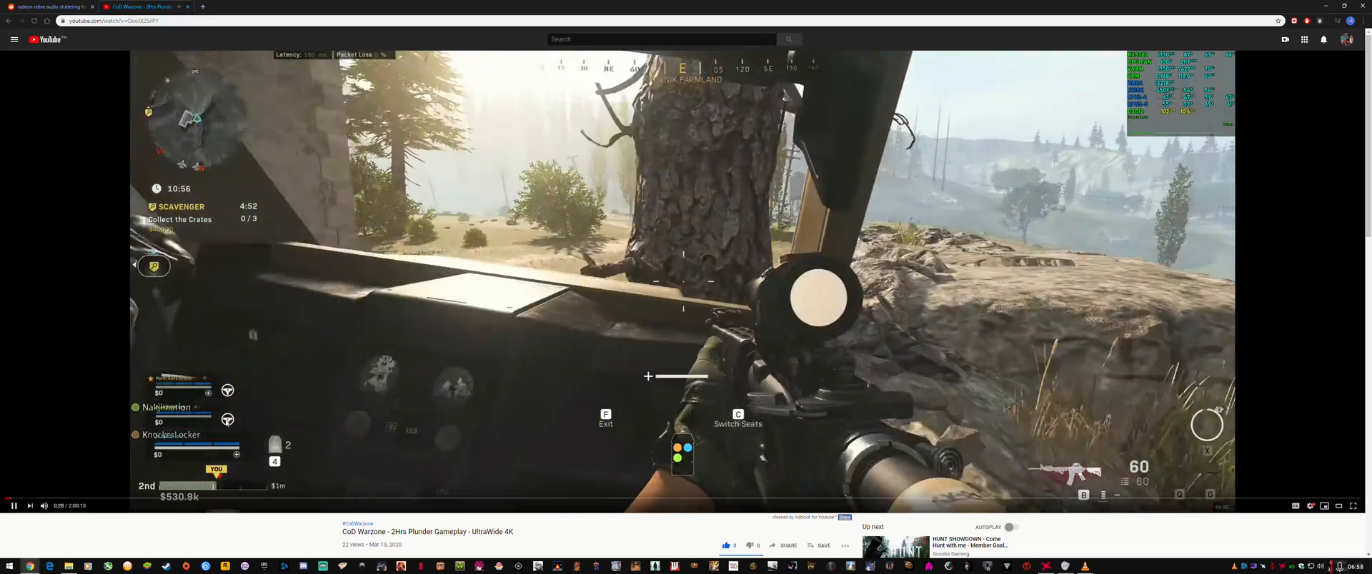
# - Seek about seven seconds further into the Warzone Plunder video
pyautogui.click(296, 500)
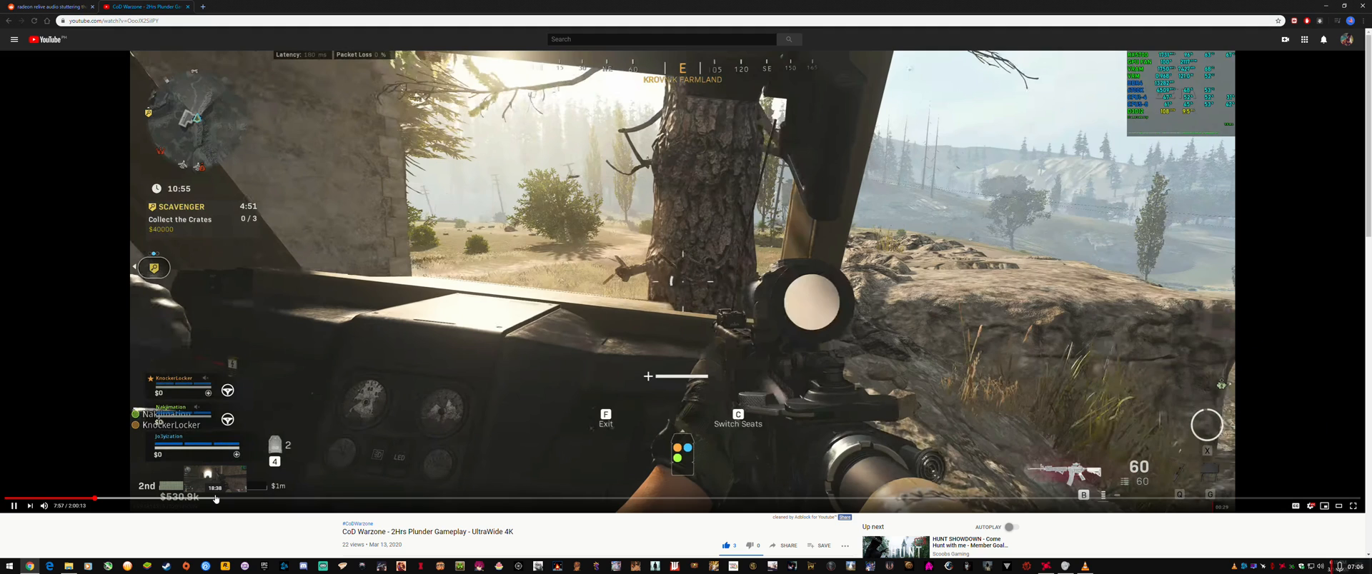
pyautogui.moveTo(33, 520)
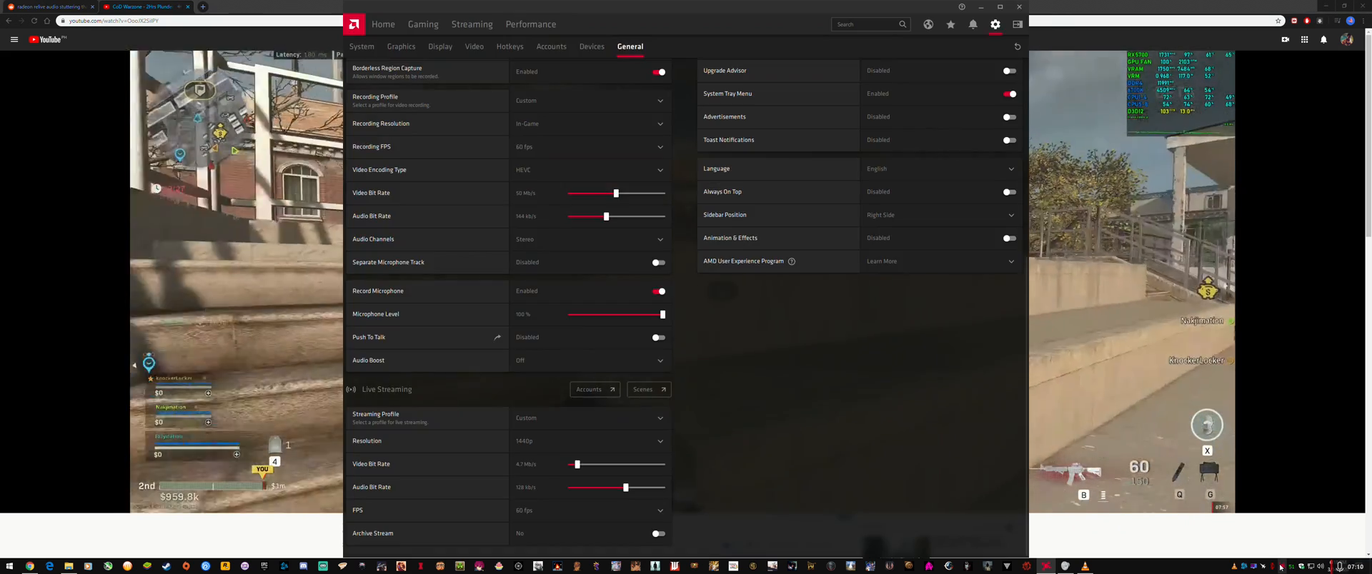
# - Go to the Radeon Settings Home page showing the Now Recording status
pyautogui.click(383, 24)
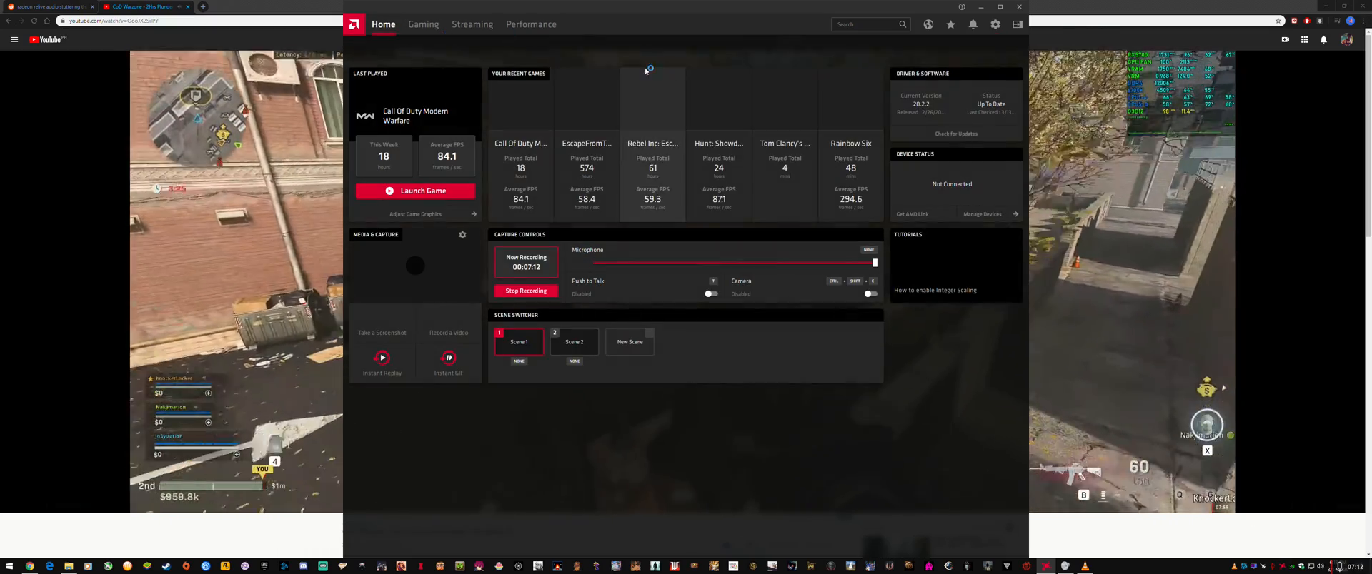
pyautogui.moveTo(932, 108)
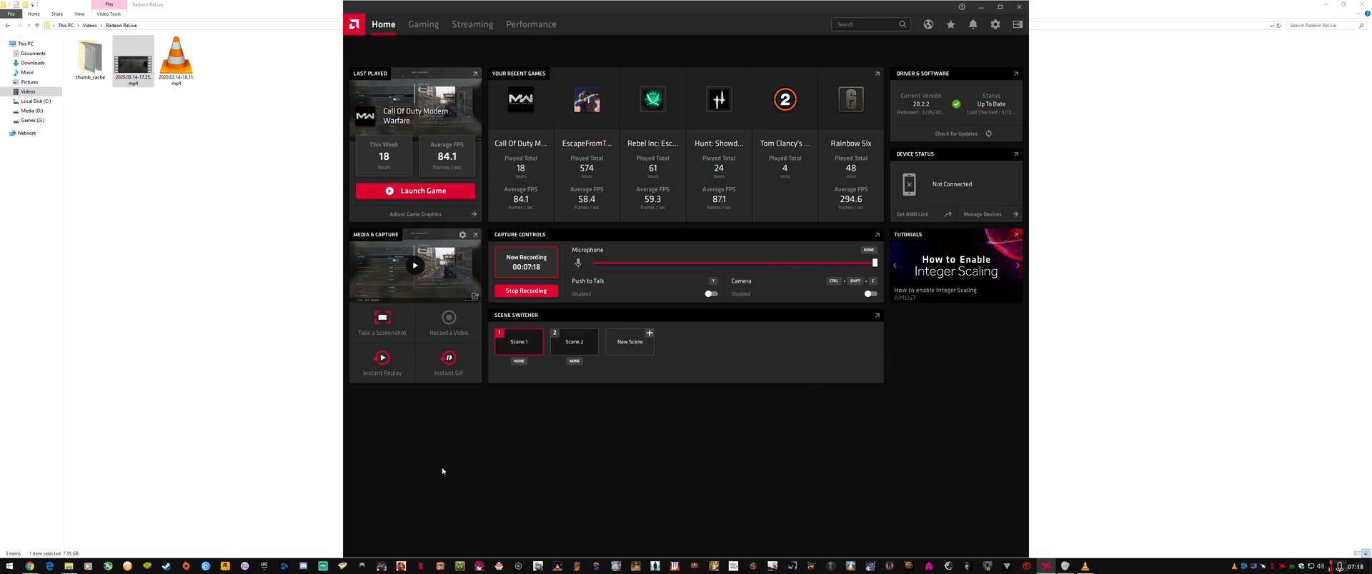
pyautogui.moveTo(687, 385)
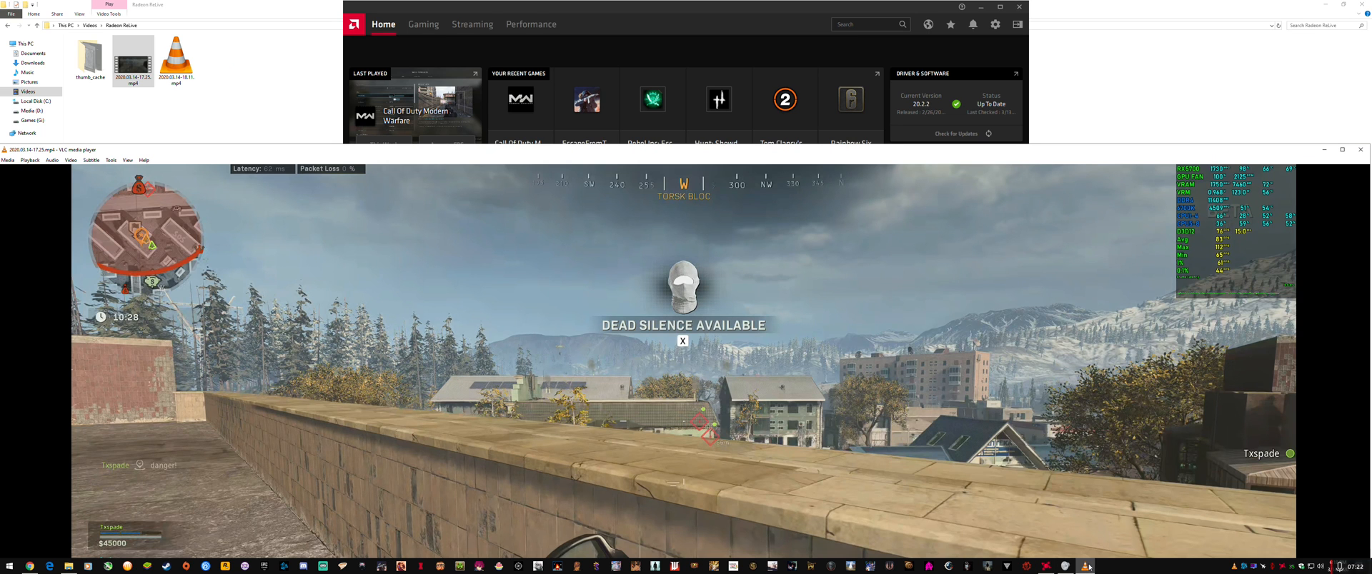
pyautogui.moveTo(716, 367)
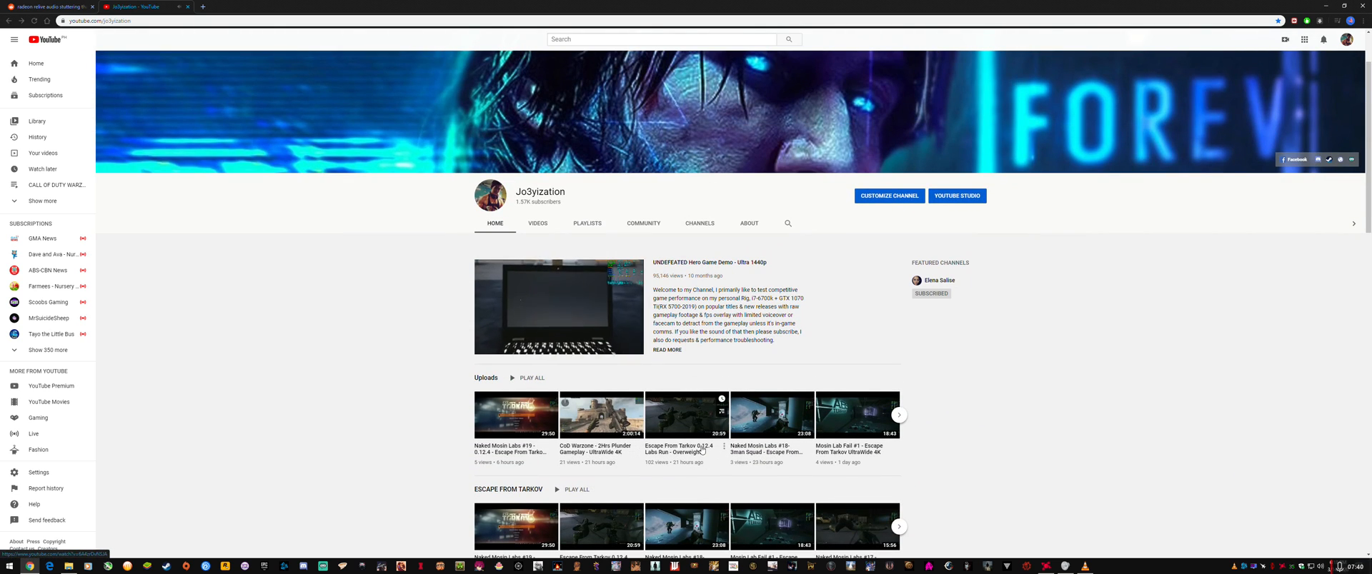
pyautogui.click(899, 414)
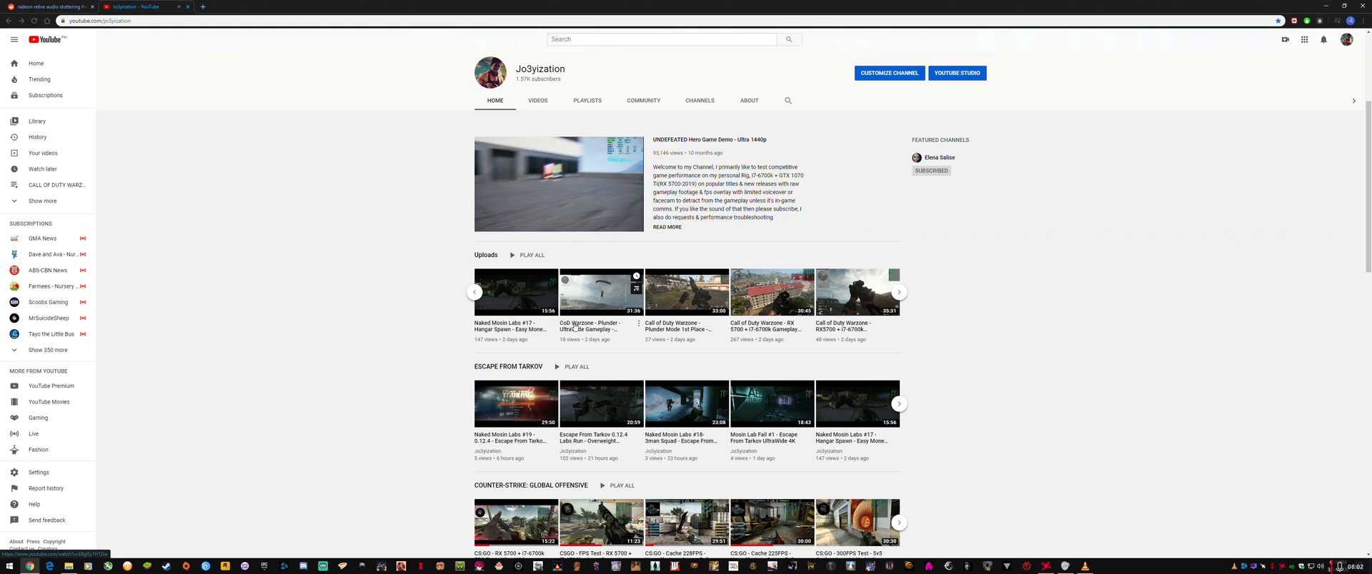
pyautogui.click(897, 291)
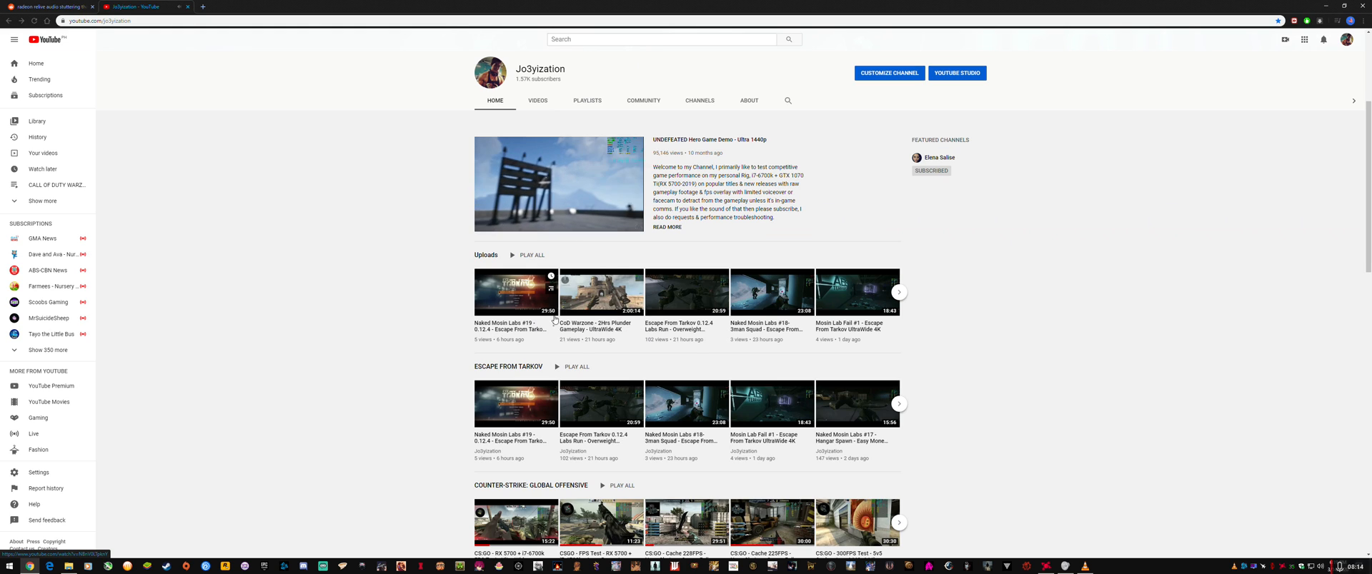
pyautogui.scroll(3)
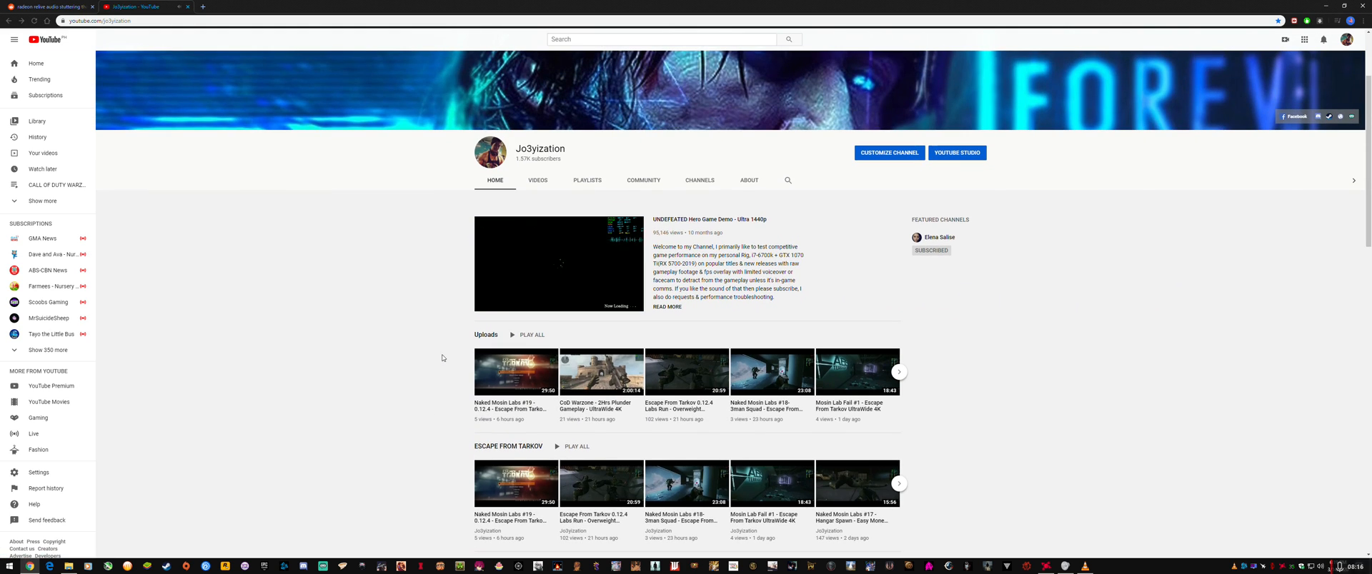